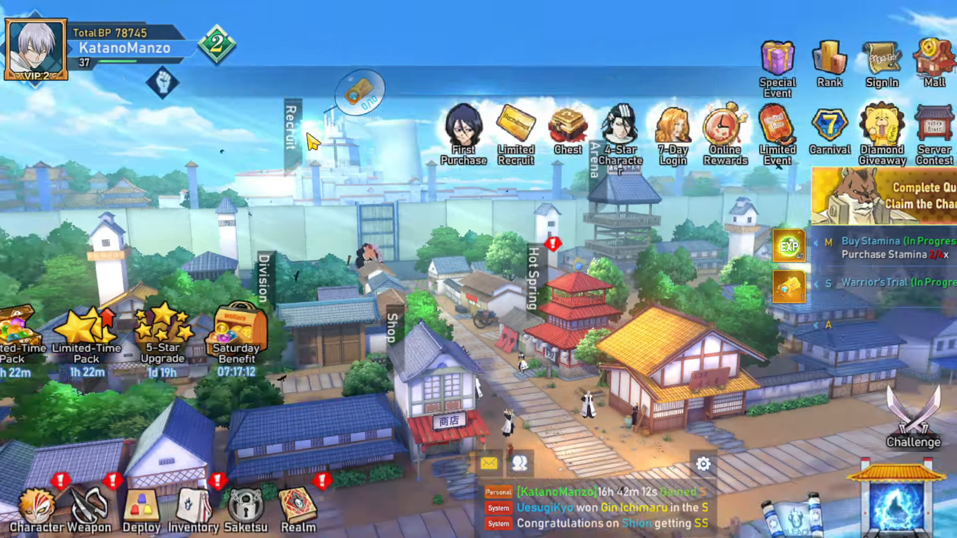
Step: Show the Recruit rates list scrolled down to the SSR+ characters' drop percentages
{"action": "left_click", "coordinate": [293, 134]}
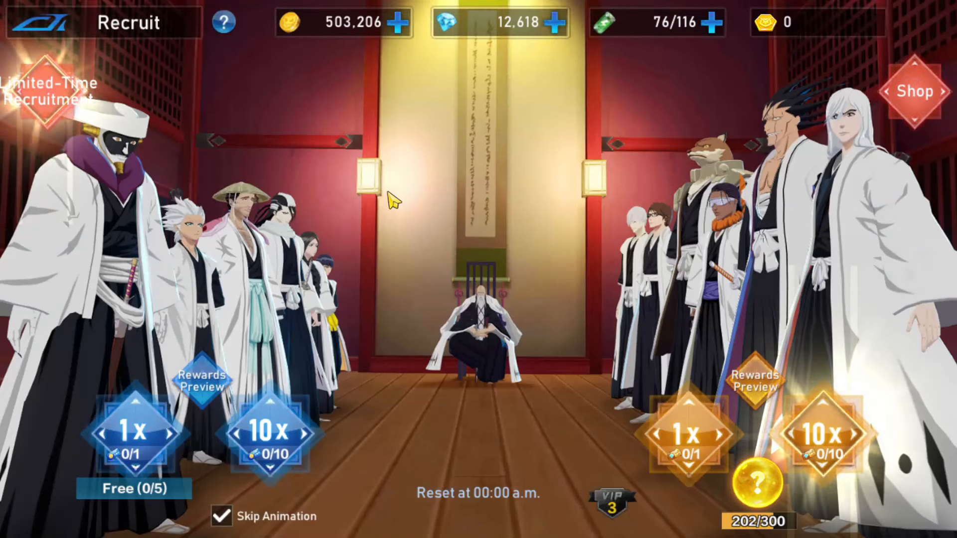
{"action": "mouse_move", "coordinate": [785, 385]}
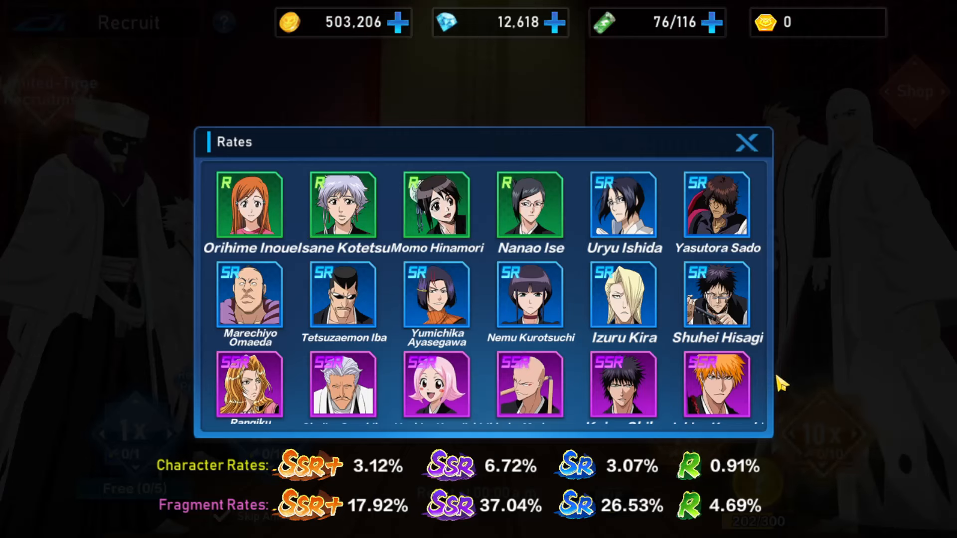
{"action": "scroll", "scroll_direction": "down", "scroll_amount": 3}
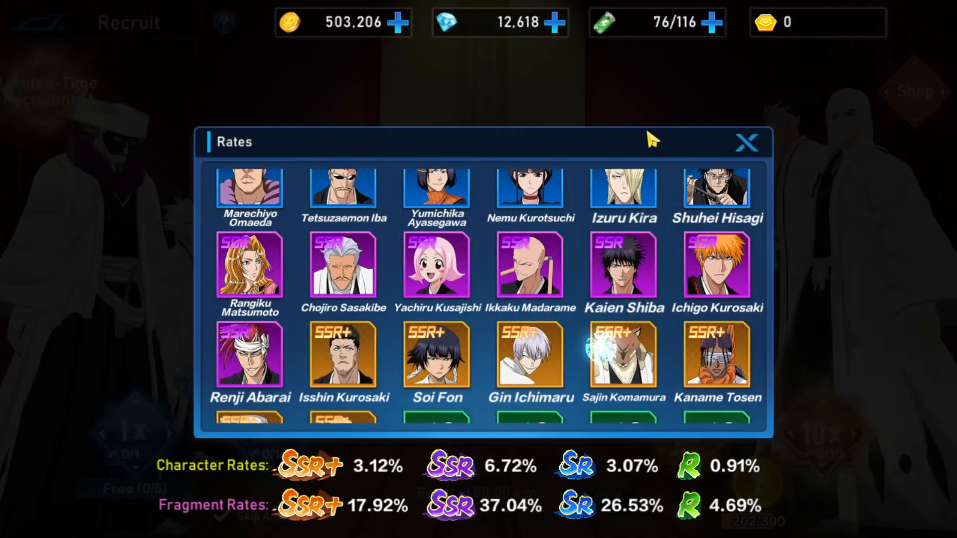
{"action": "scroll", "scroll_direction": "down", "scroll_amount": 3}
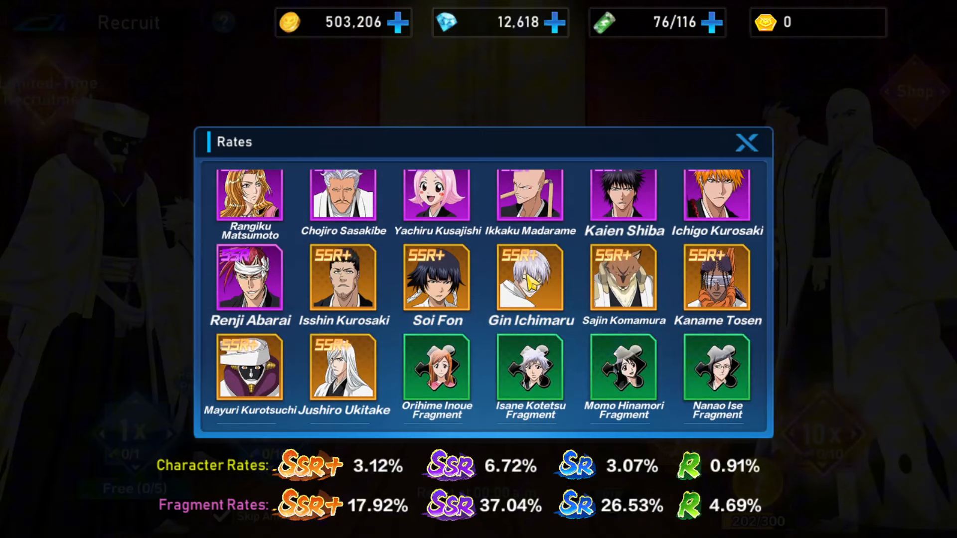
{"action": "mouse_move", "coordinate": [411, 470]}
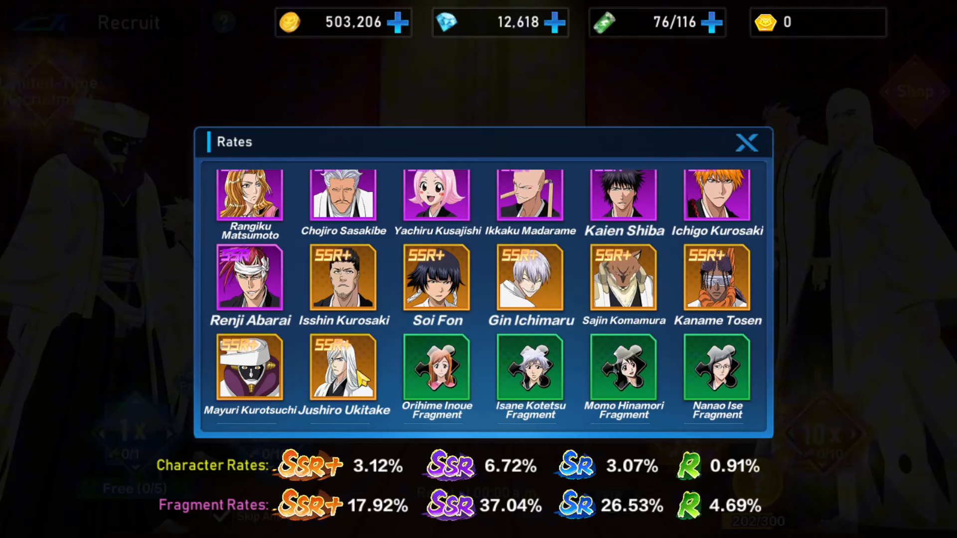
{"action": "mouse_move", "coordinate": [806, 179]}
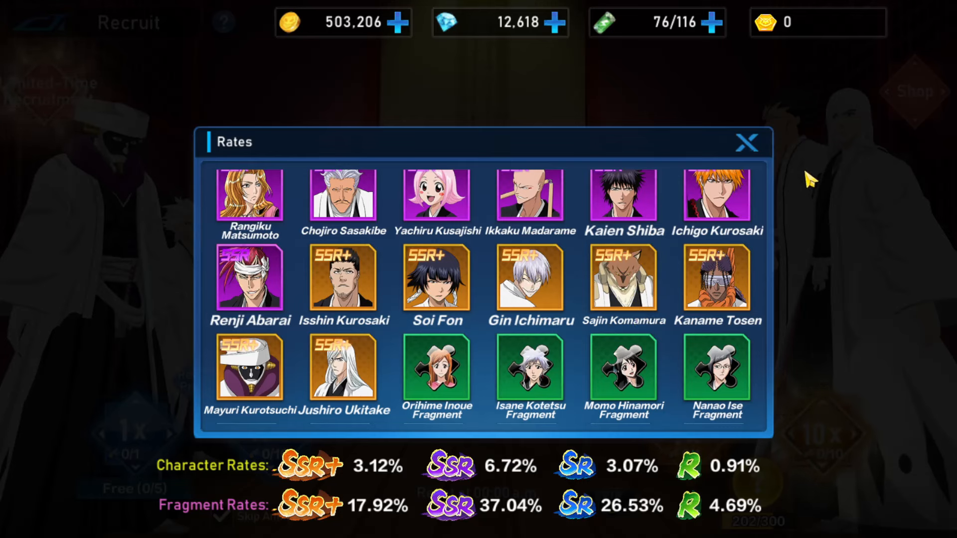
Step: Close the rates list and view Yoruichi Shihoin's and Kaname Tosen's details in the roster
{"action": "left_click", "coordinate": [745, 143]}
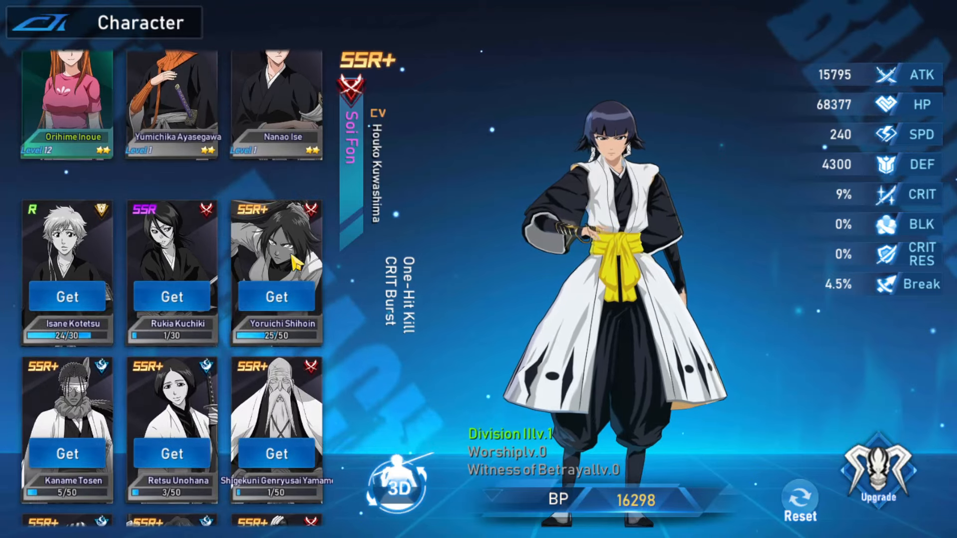
{"action": "left_click", "coordinate": [277, 258]}
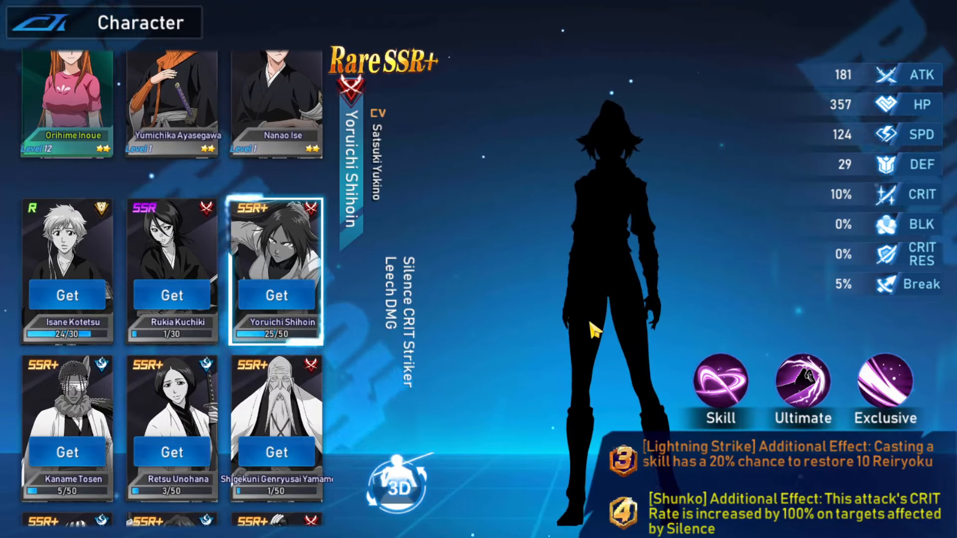
{"action": "mouse_move", "coordinate": [378, 102]}
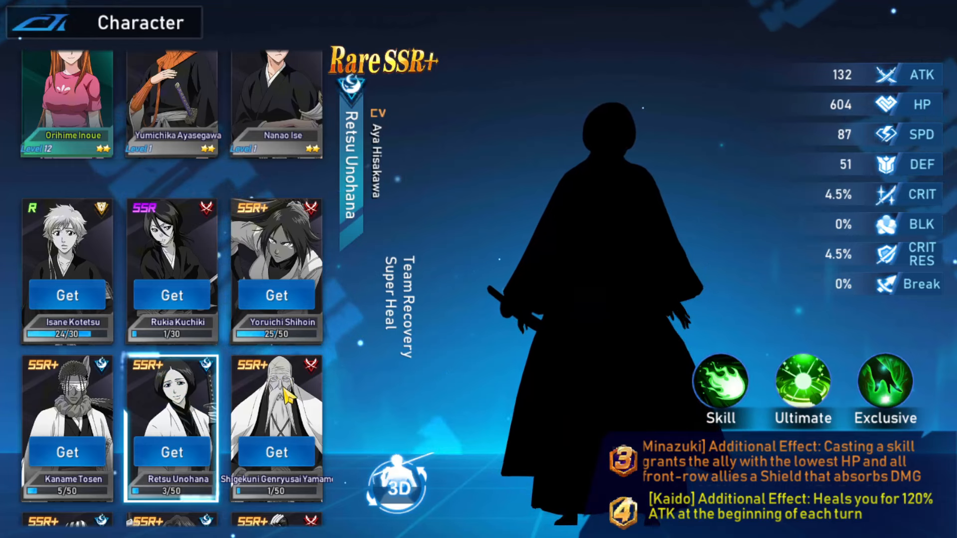
{"action": "left_click", "coordinate": [277, 413]}
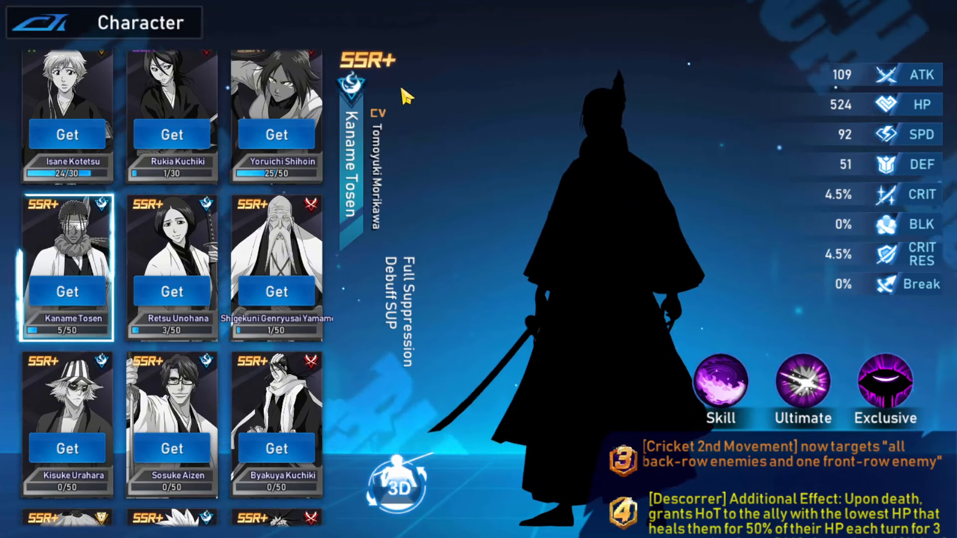
{"action": "scroll", "scroll_direction": "down", "scroll_amount": 3}
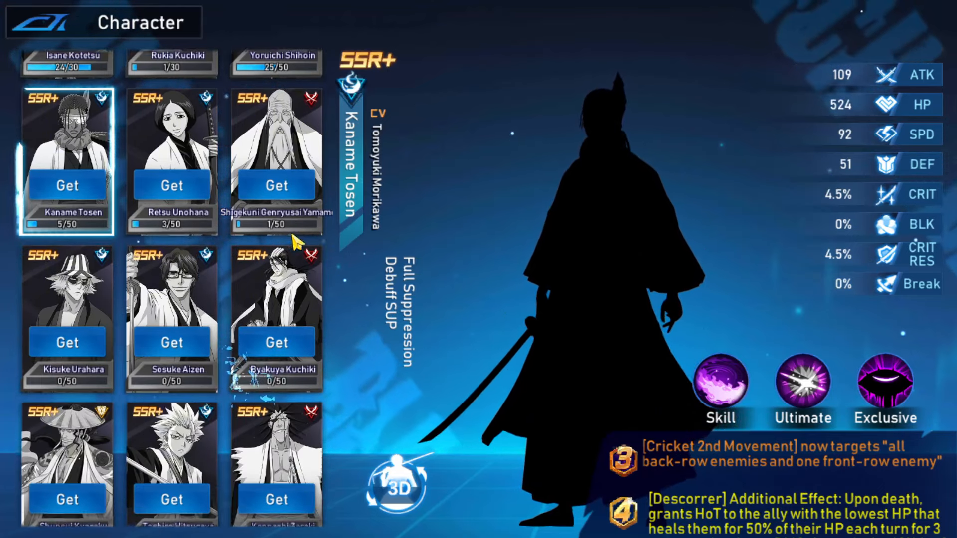
{"action": "left_click", "coordinate": [279, 434]}
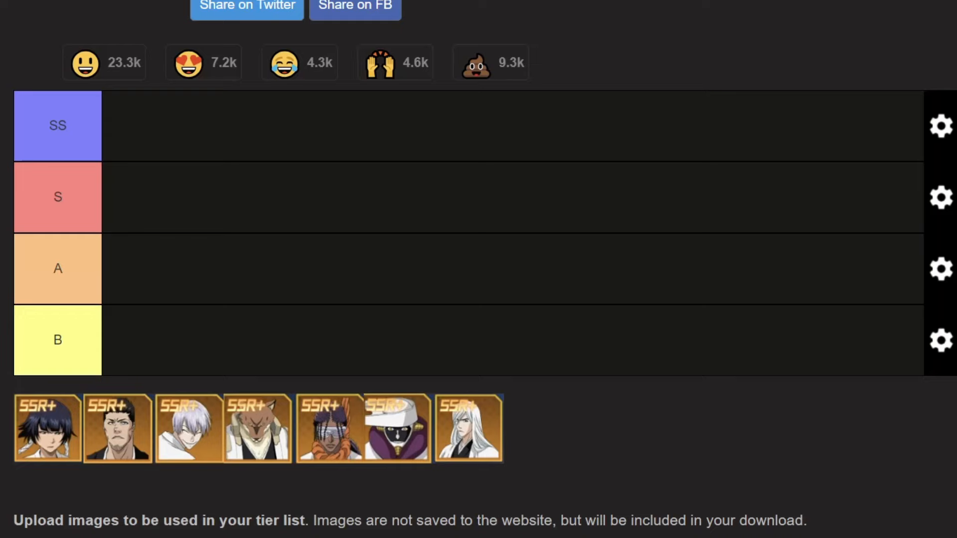
{"action": "mouse_move", "coordinate": [84, 426]}
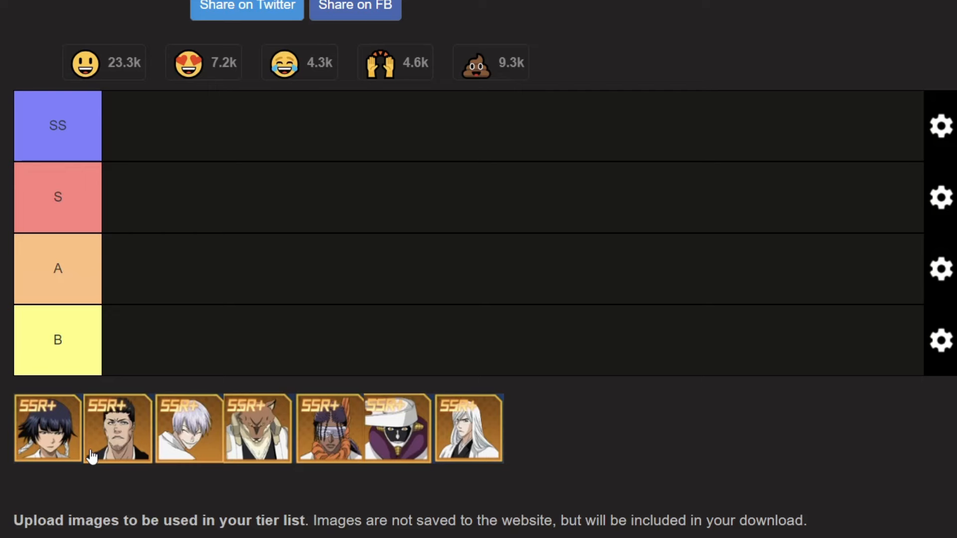
{"action": "mouse_move", "coordinate": [77, 445]}
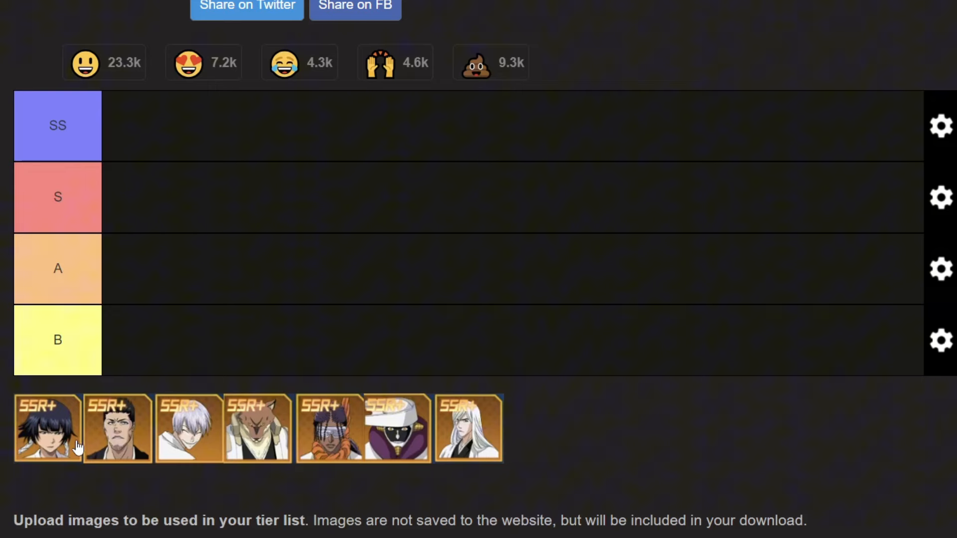
{"action": "mouse_move", "coordinate": [74, 349]}
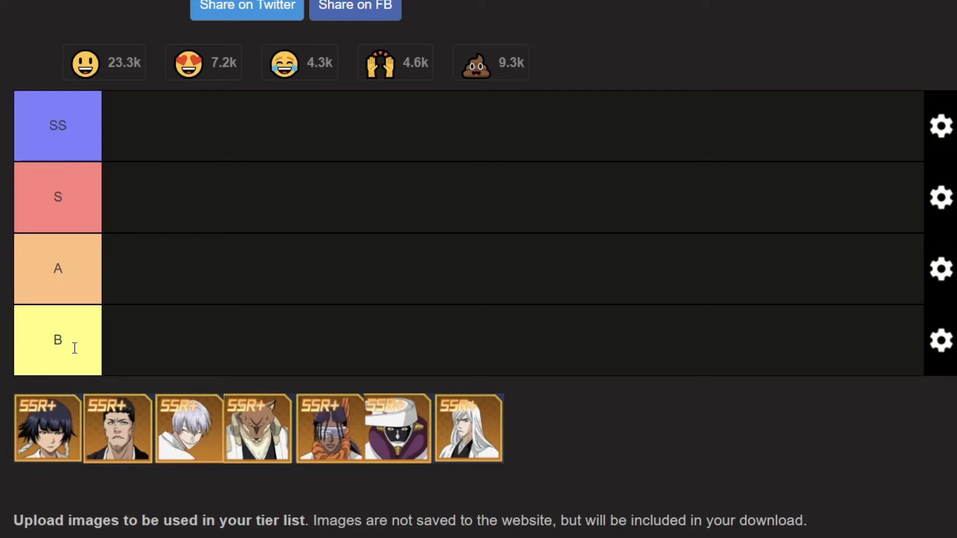
{"action": "mouse_move", "coordinate": [109, 370]}
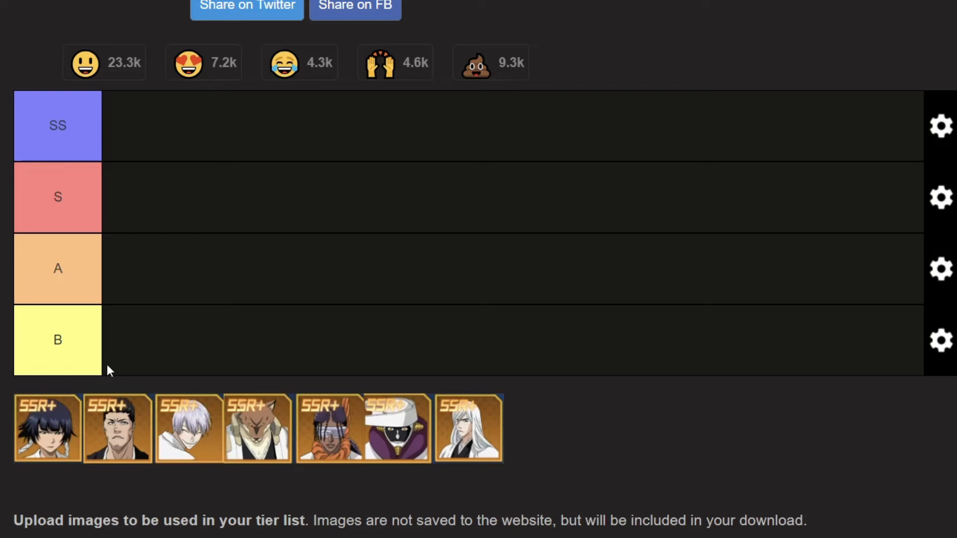
{"action": "mouse_move", "coordinate": [84, 285]}
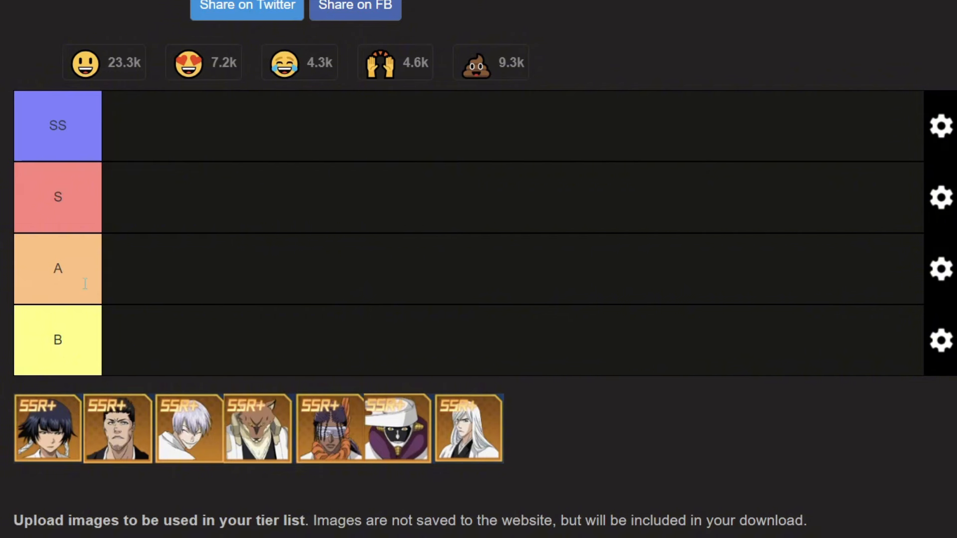
{"action": "mouse_move", "coordinate": [94, 215]}
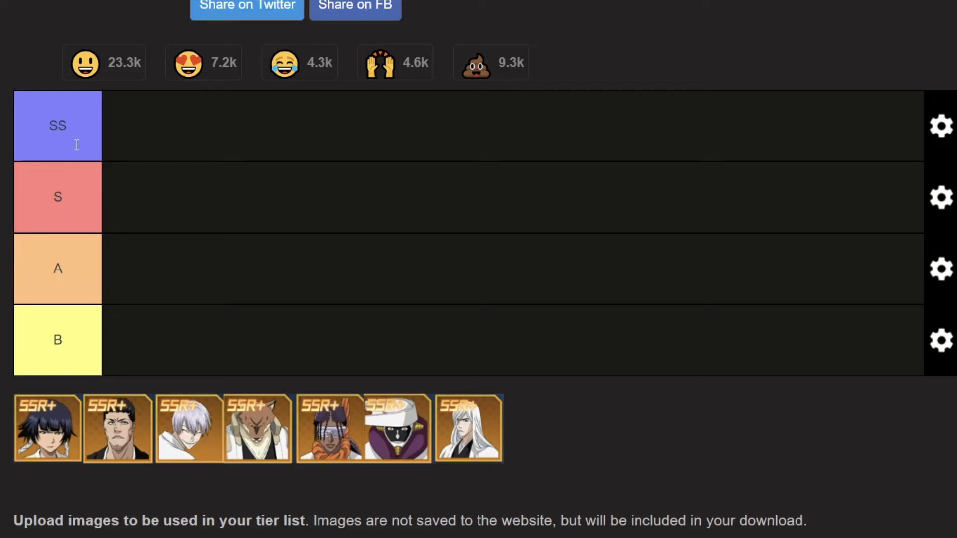
{"action": "mouse_move", "coordinate": [166, 306]}
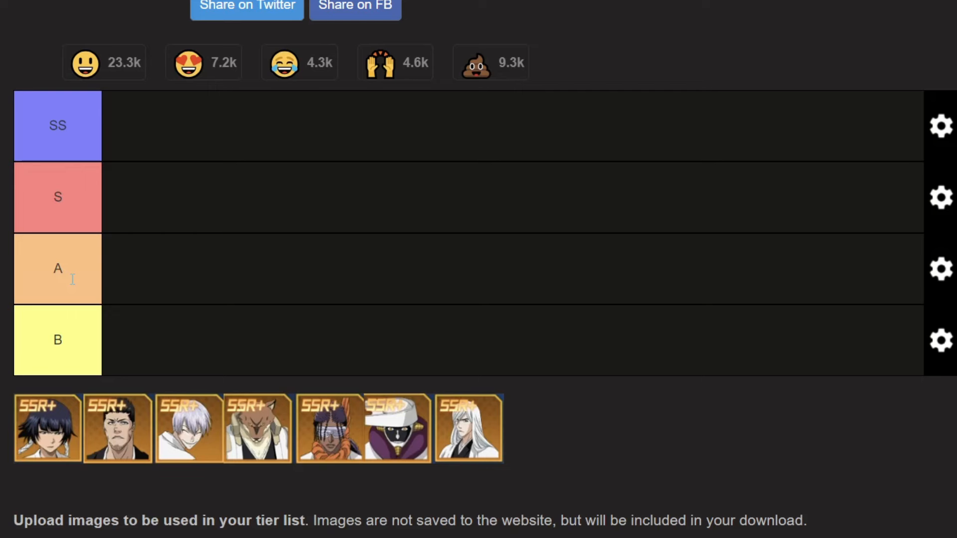
{"action": "mouse_move", "coordinate": [80, 202]}
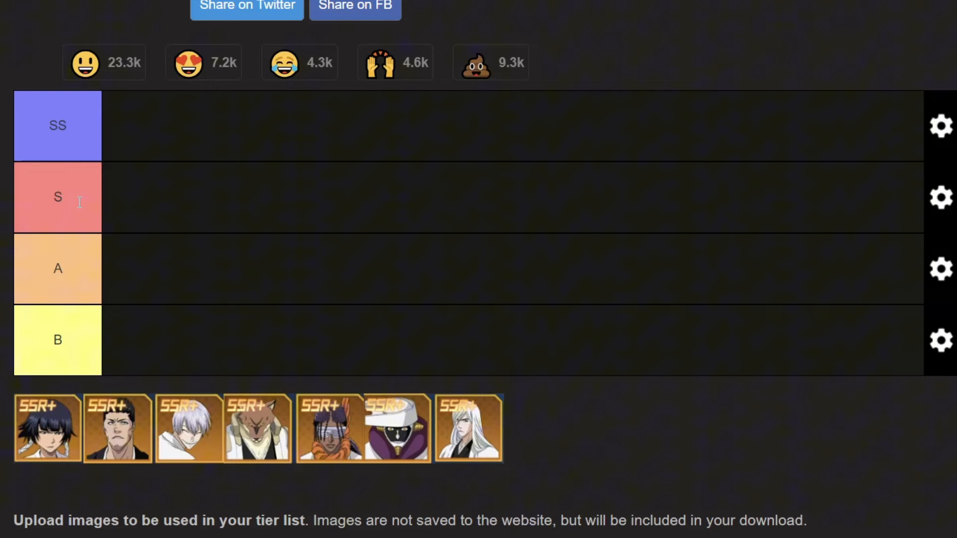
{"action": "mouse_move", "coordinate": [83, 136]}
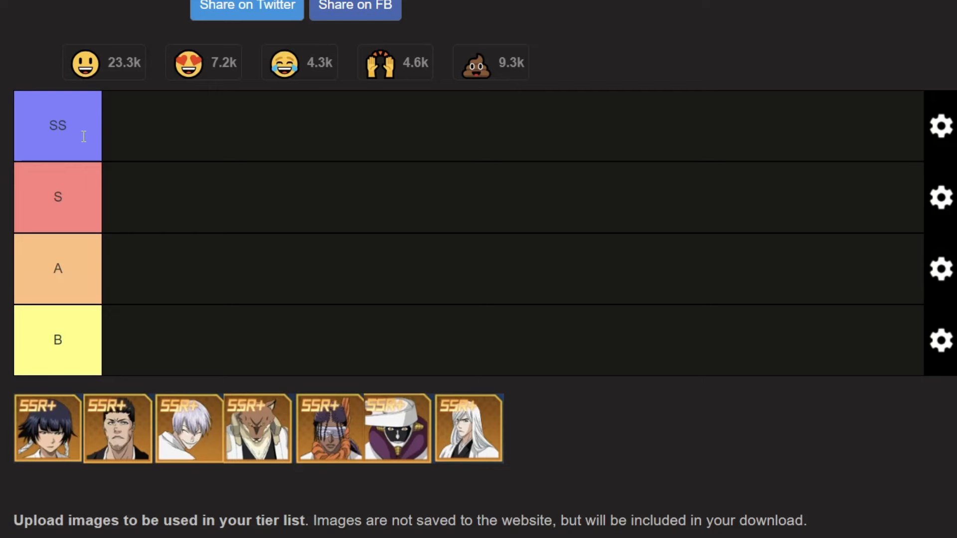
{"action": "mouse_move", "coordinate": [85, 224]}
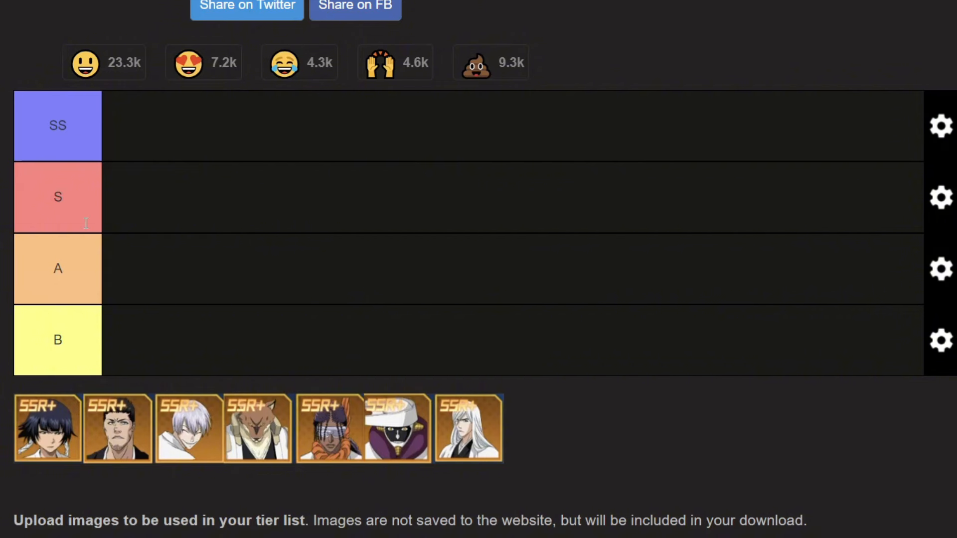
{"action": "mouse_move", "coordinate": [44, 284]}
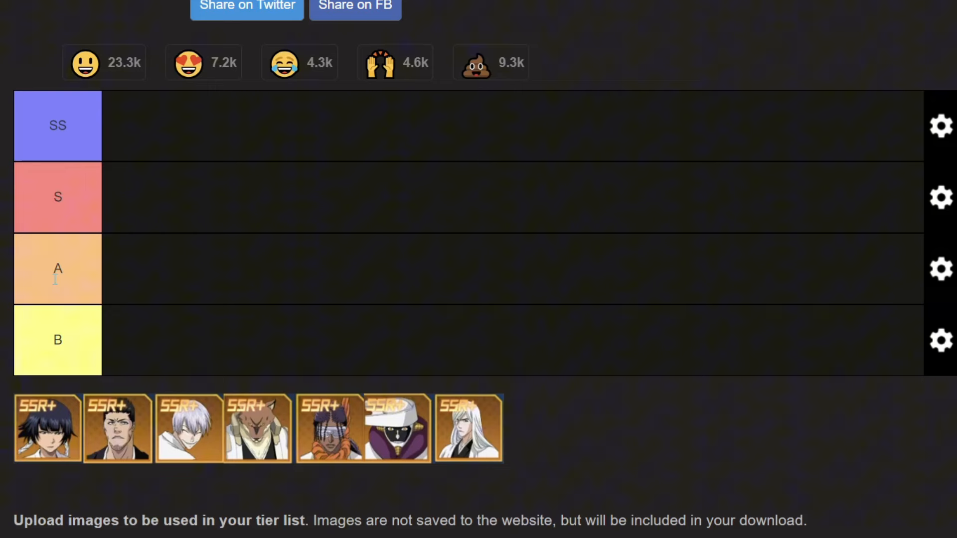
{"action": "mouse_move", "coordinate": [151, 295]}
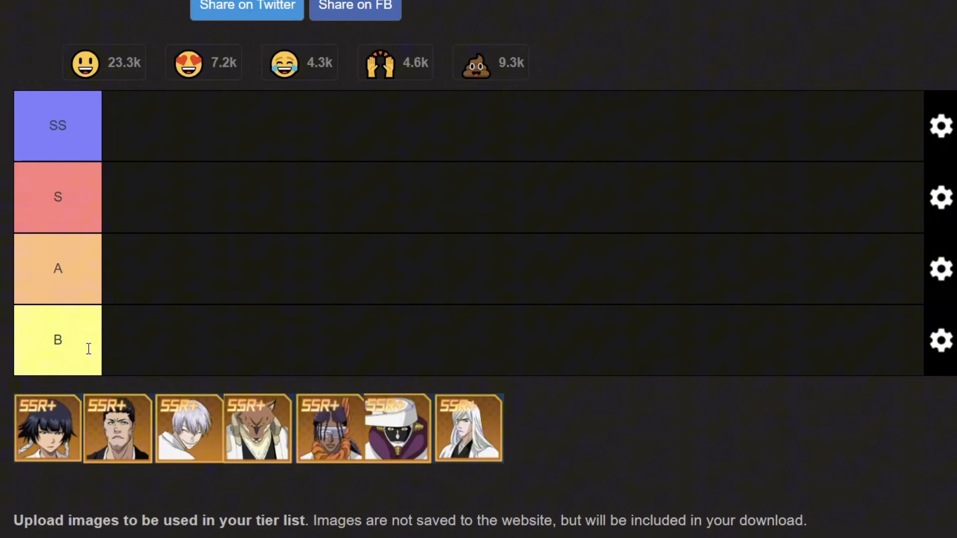
{"action": "mouse_move", "coordinate": [231, 193]}
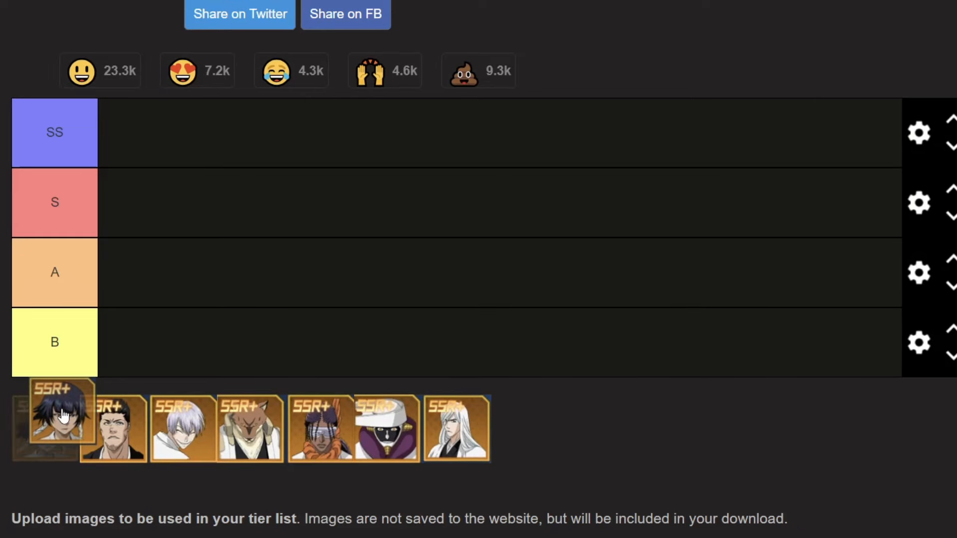
Step: Move the short black-haired character from the pool into the SS row
{"action": "left_click_drag", "start_coordinate": [54, 421], "coordinate": [133, 133]}
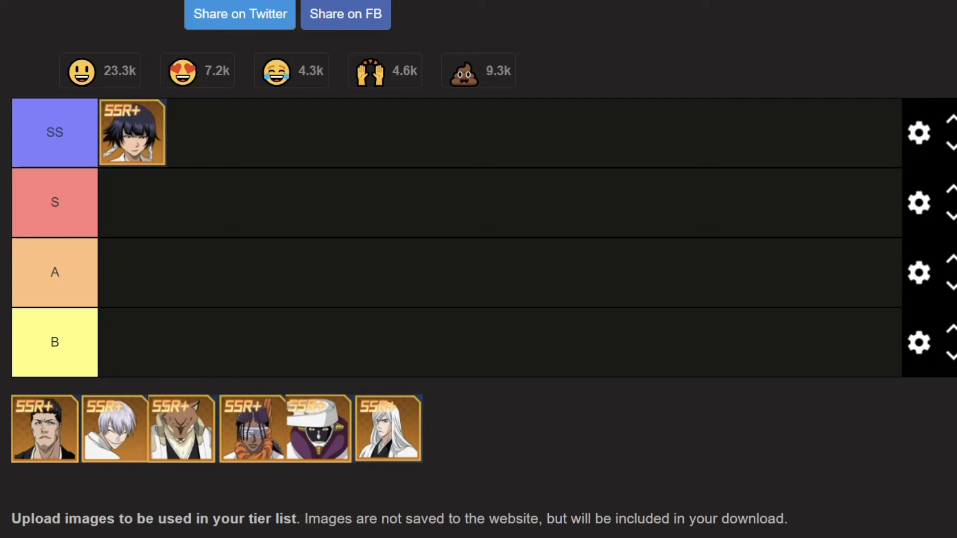
Step: Place the stern dark-haired man at the start of the S row
{"action": "left_click_drag", "start_coordinate": [43, 429], "coordinate": [69, 287]}
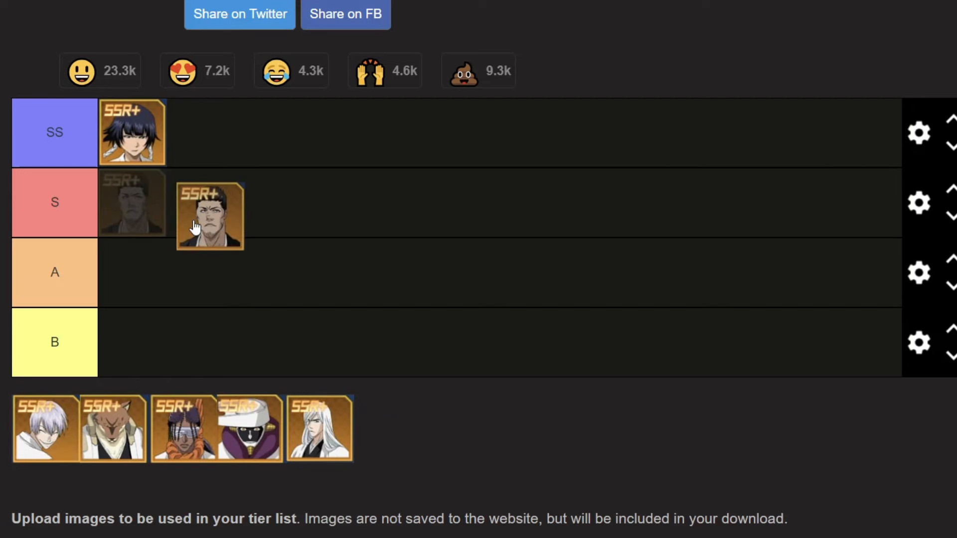
{"action": "left_click_drag", "start_coordinate": [211, 215], "coordinate": [131, 202]}
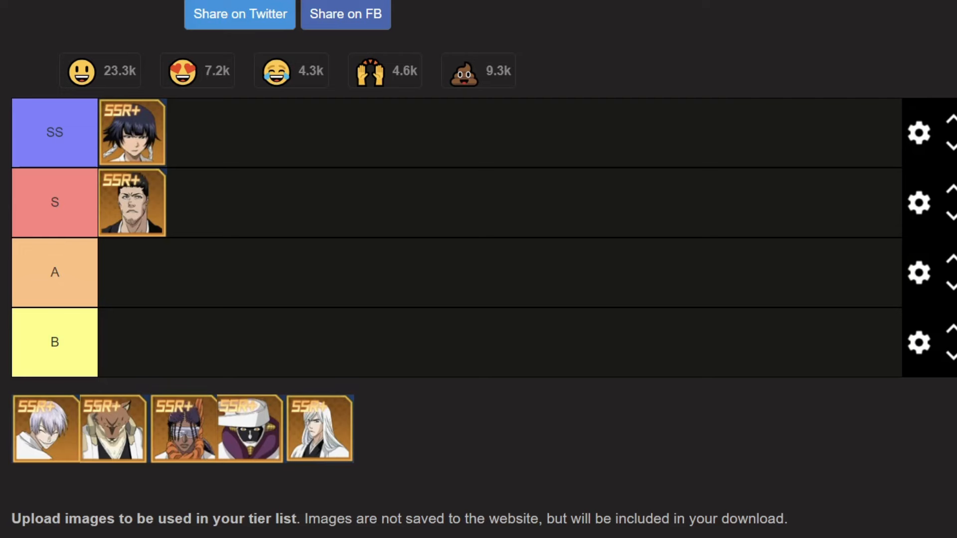
Step: Put the white-haired character first in the S row, ahead of the dark-haired man
{"action": "left_click_drag", "start_coordinate": [44, 427], "coordinate": [78, 382]}
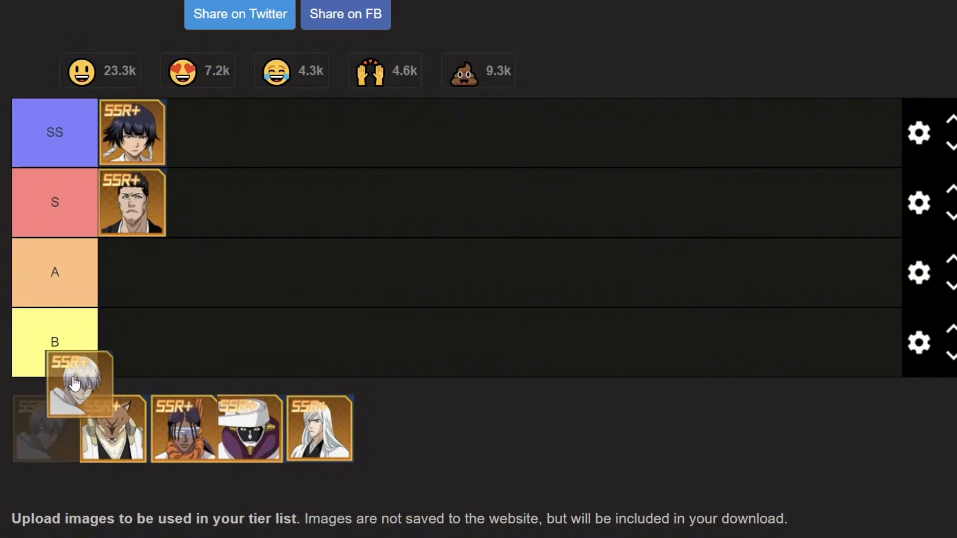
{"action": "left_click_drag", "start_coordinate": [77, 381], "coordinate": [132, 203]}
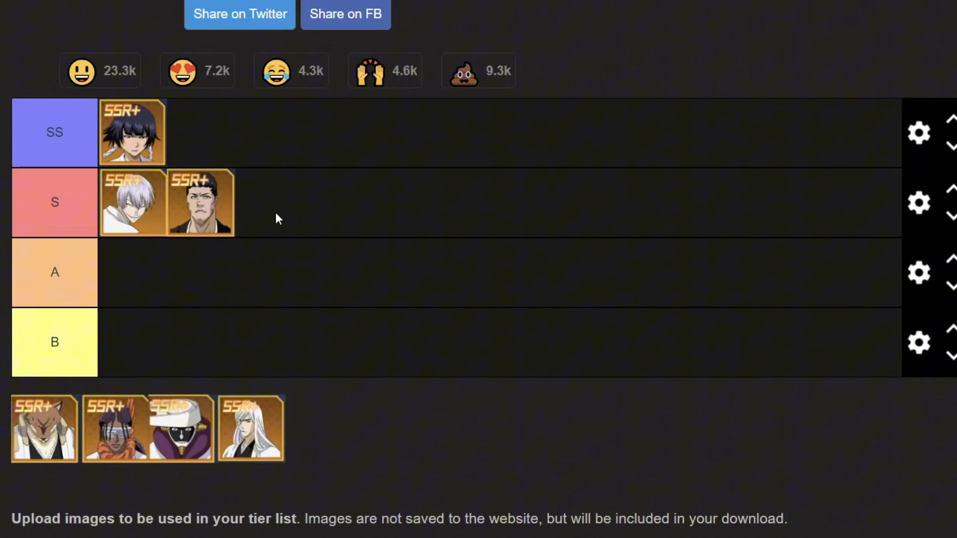
{"action": "mouse_move", "coordinate": [239, 266]}
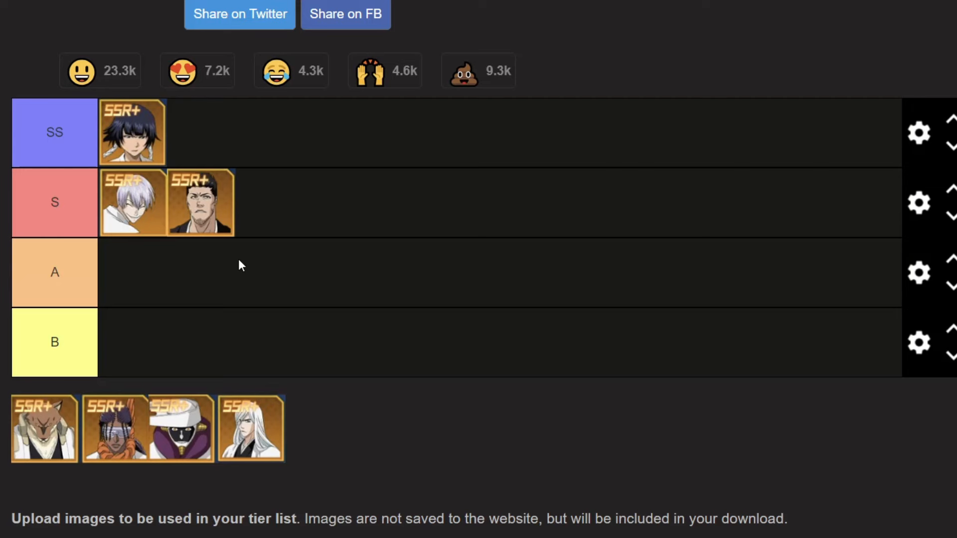
{"action": "mouse_move", "coordinate": [227, 223]}
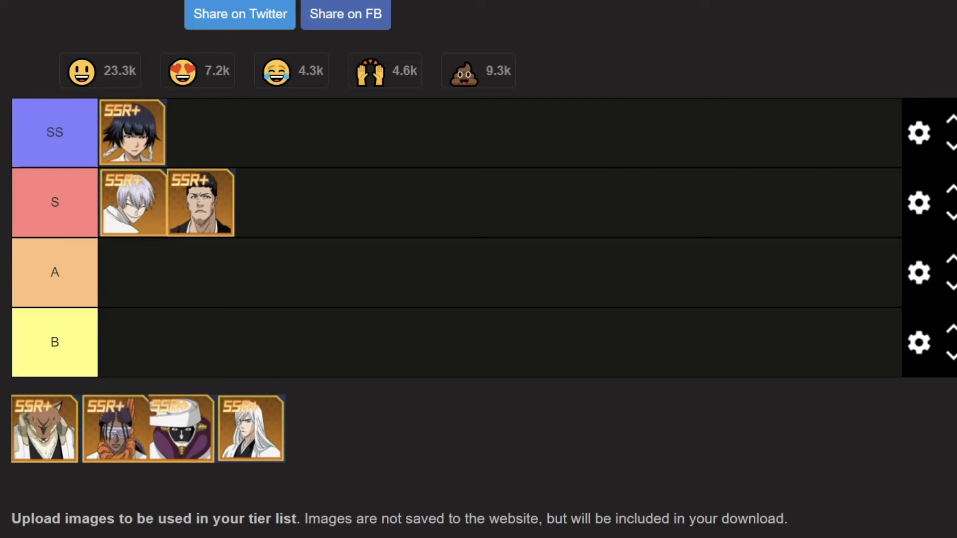
{"action": "mouse_move", "coordinate": [4, 268]}
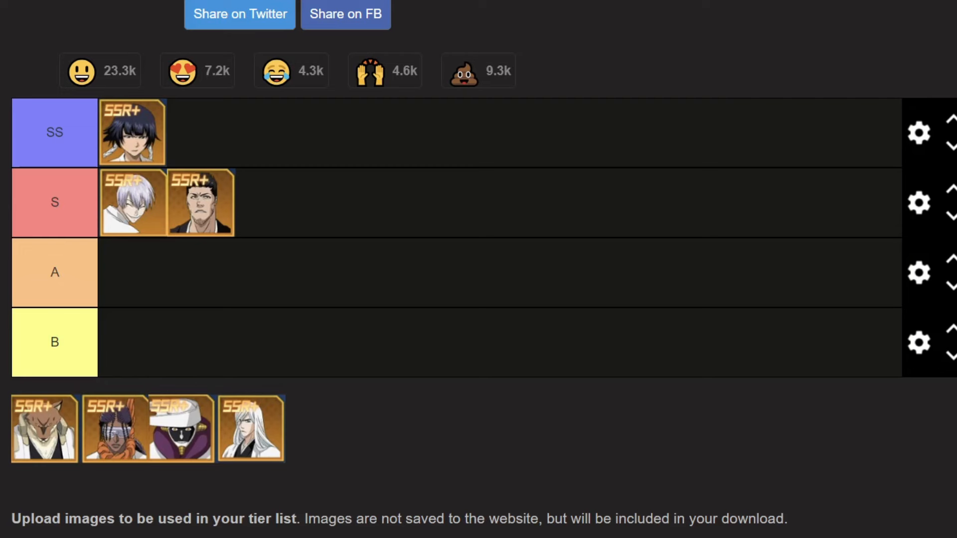
{"action": "mouse_move", "coordinate": [119, 241]}
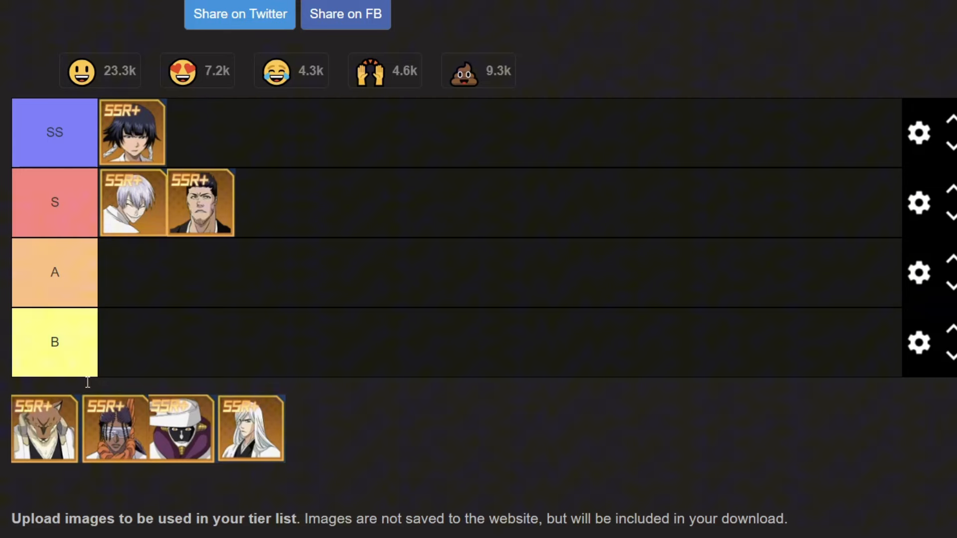
Step: Slot the wolf-headed character into S between the white-haired and dark-haired characters
{"action": "left_click_drag", "start_coordinate": [44, 428], "coordinate": [311, 213]}
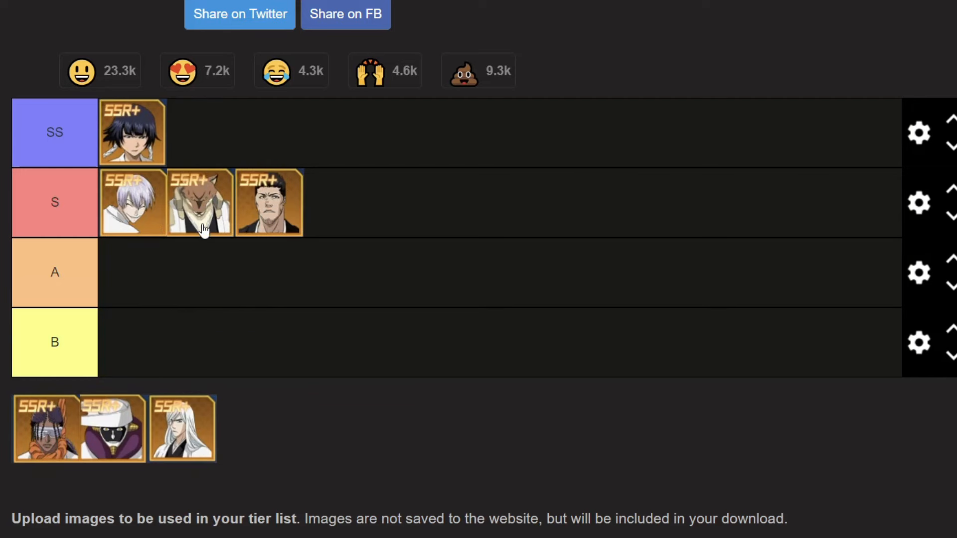
{"action": "mouse_move", "coordinate": [263, 263]}
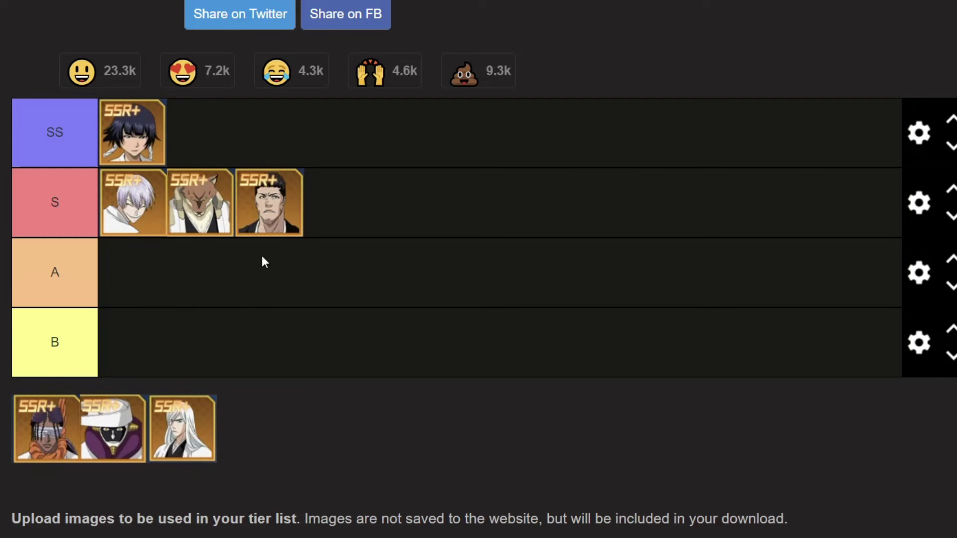
{"action": "mouse_move", "coordinate": [301, 279]}
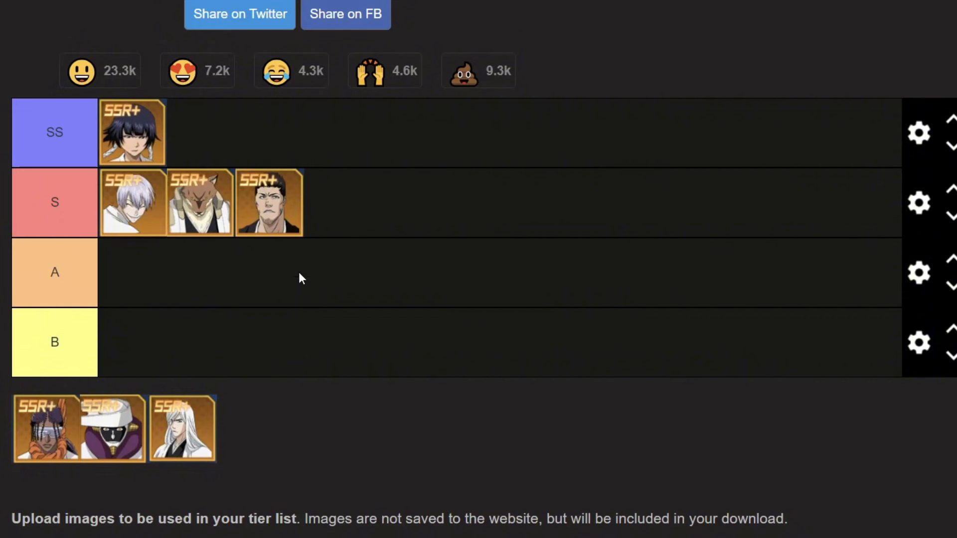
{"action": "mouse_move", "coordinate": [196, 222]}
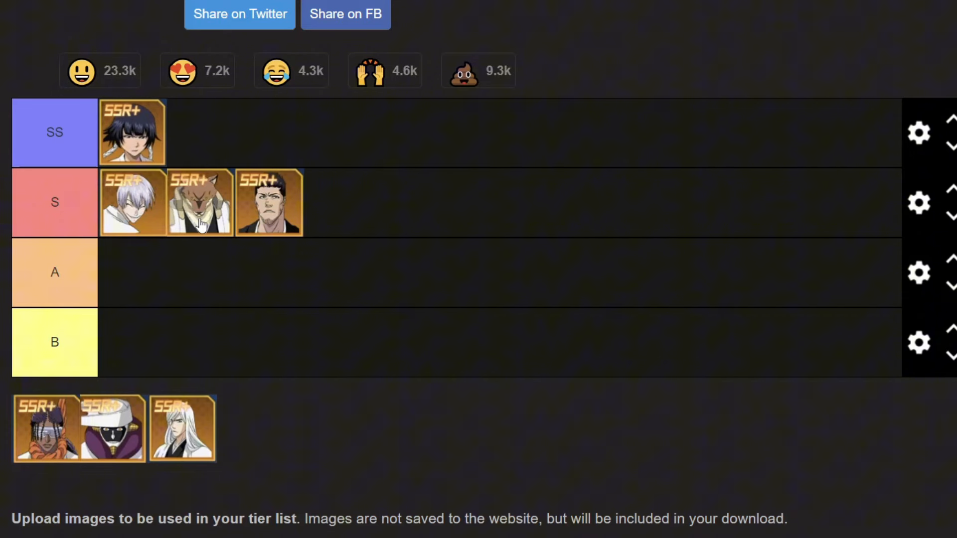
{"action": "mouse_move", "coordinate": [281, 220]}
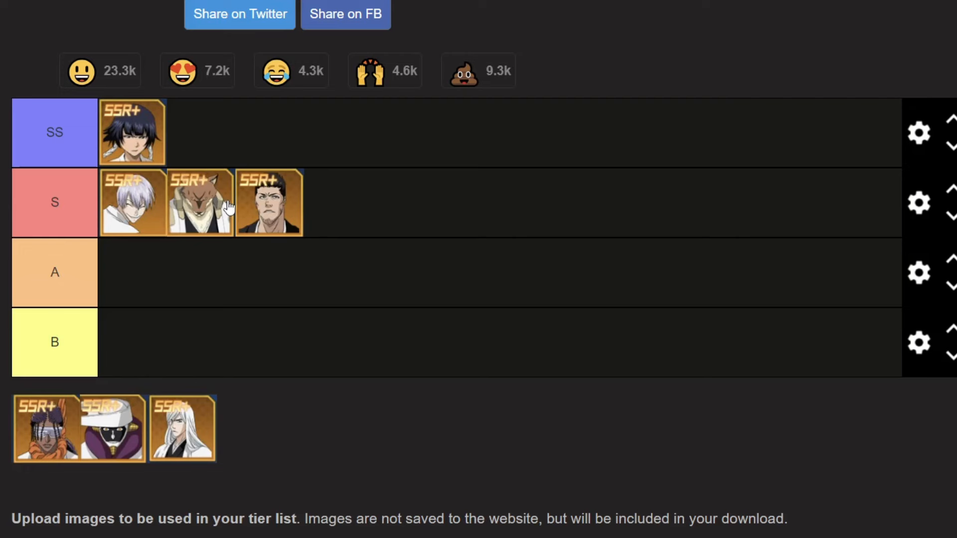
{"action": "mouse_move", "coordinate": [201, 234]}
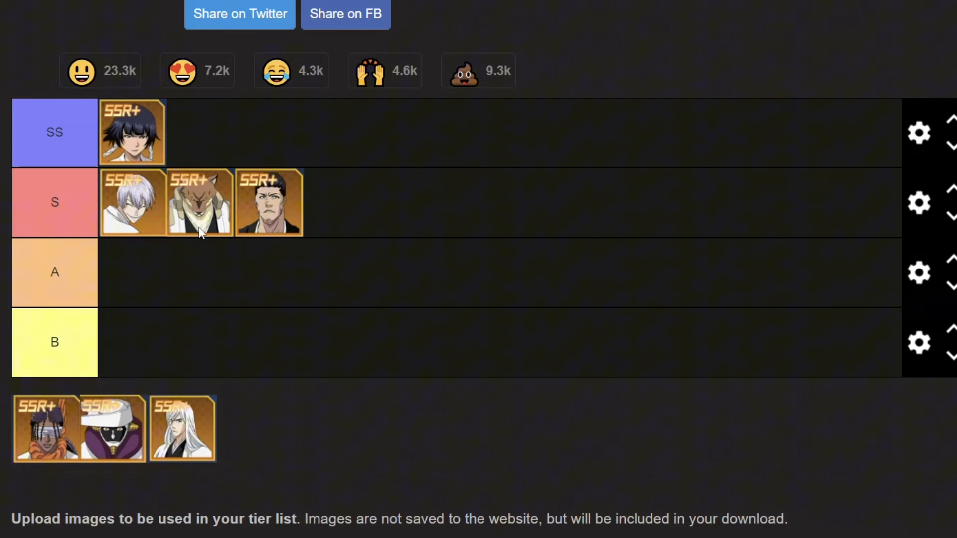
{"action": "mouse_move", "coordinate": [201, 230]}
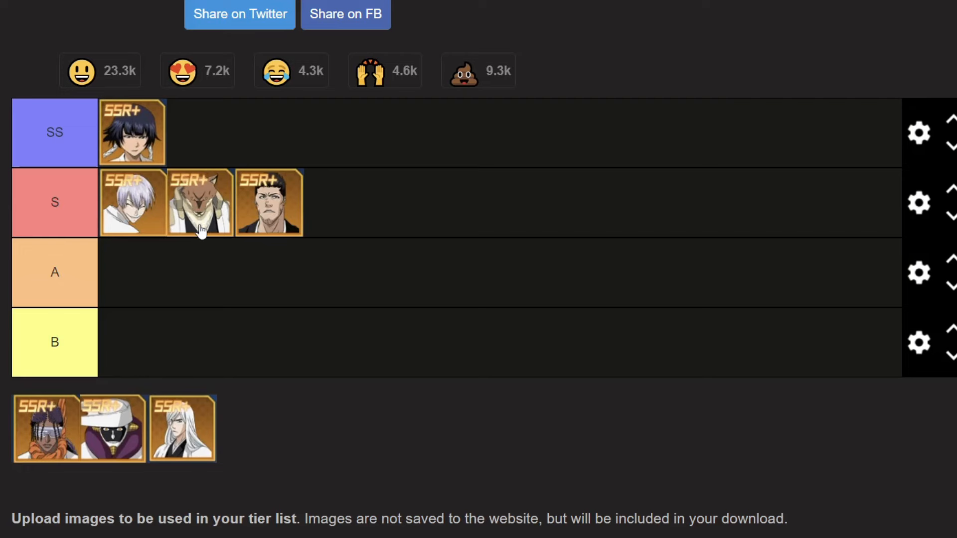
{"action": "mouse_move", "coordinate": [198, 242]}
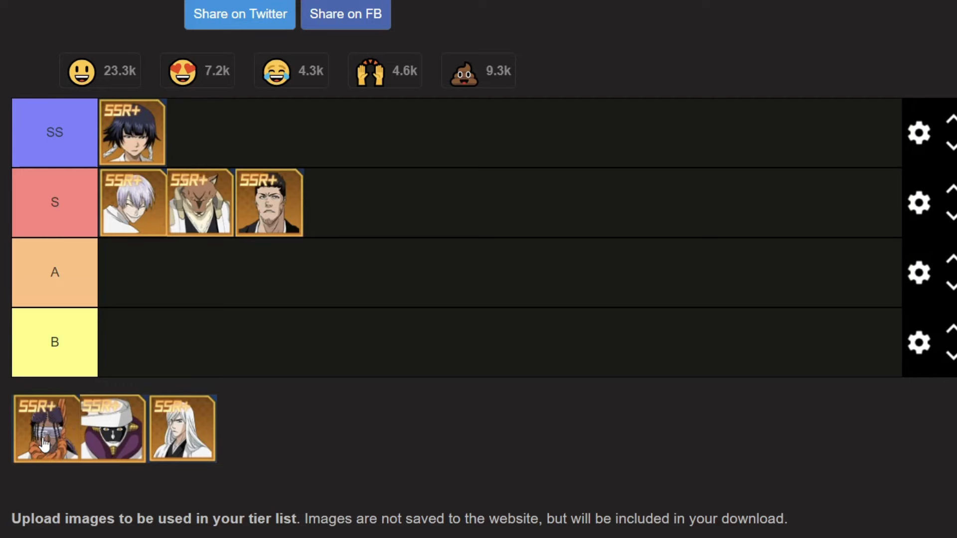
{"action": "left_click_drag", "start_coordinate": [45, 429], "coordinate": [203, 202]}
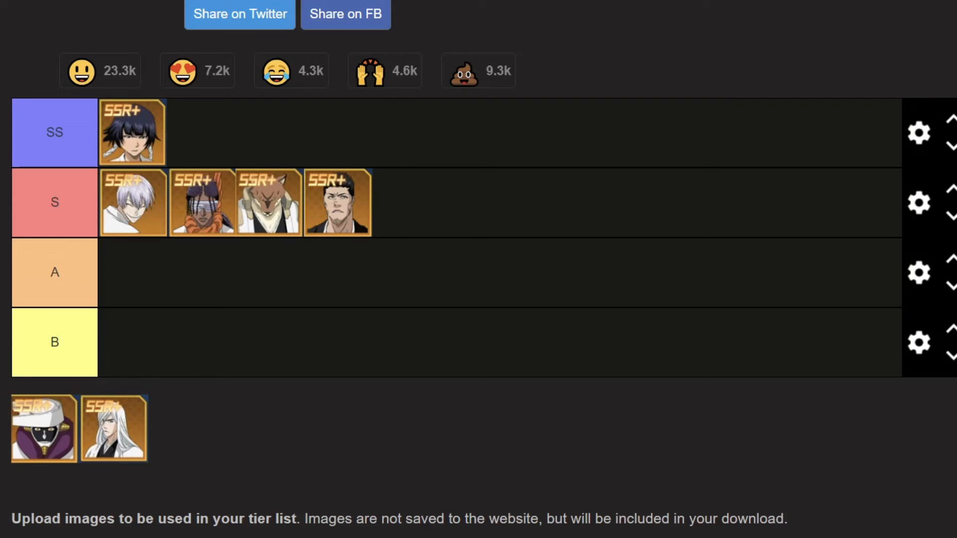
{"action": "mouse_move", "coordinate": [154, 189]}
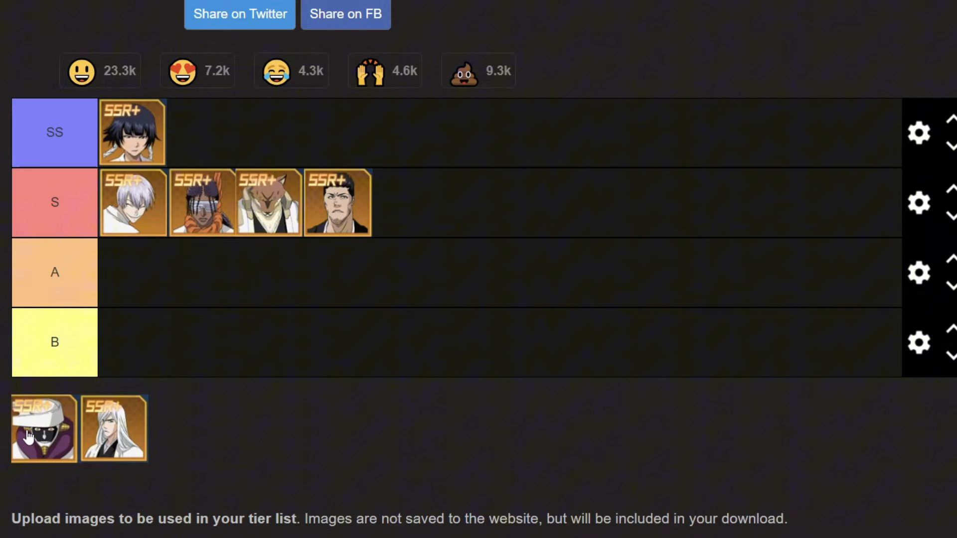
{"action": "mouse_move", "coordinate": [31, 446]}
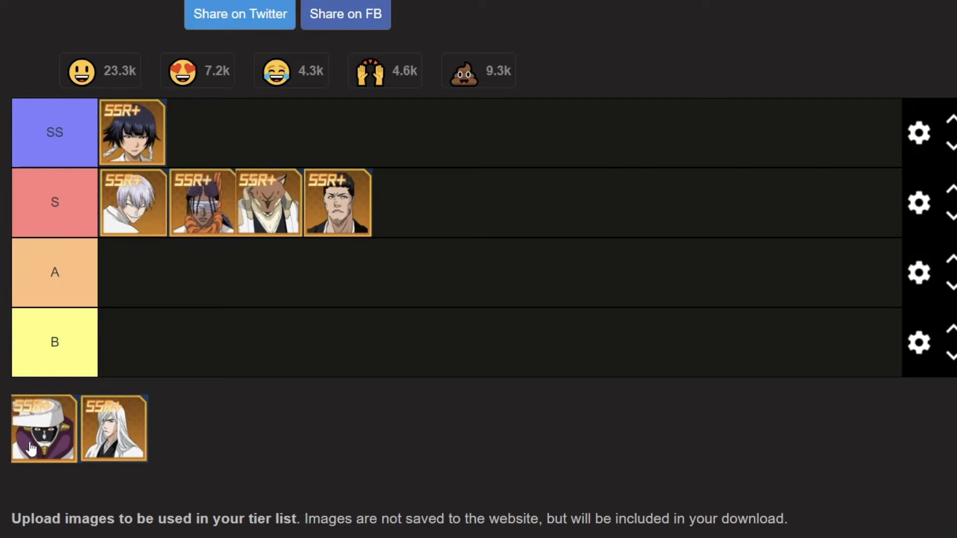
{"action": "left_click_drag", "start_coordinate": [43, 428], "coordinate": [131, 272]}
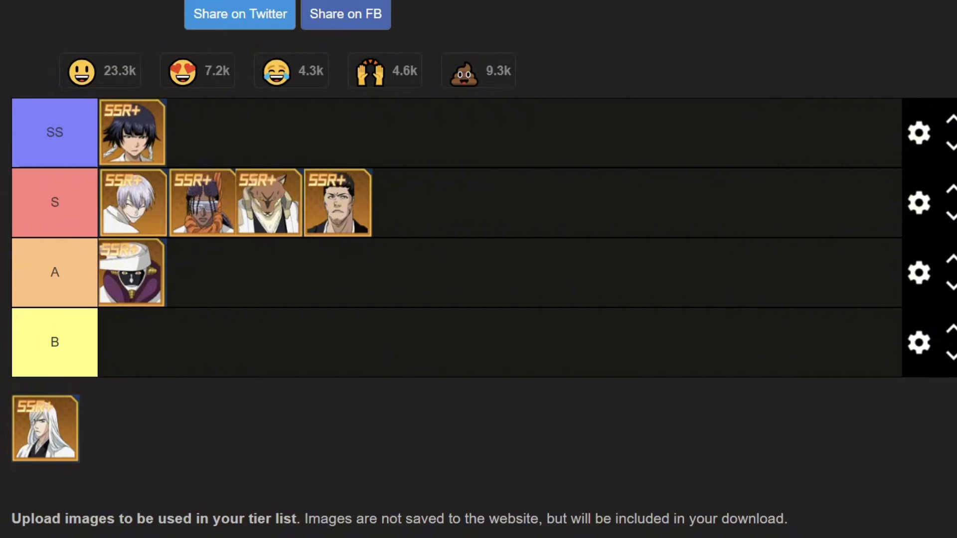
{"action": "mouse_move", "coordinate": [127, 287]}
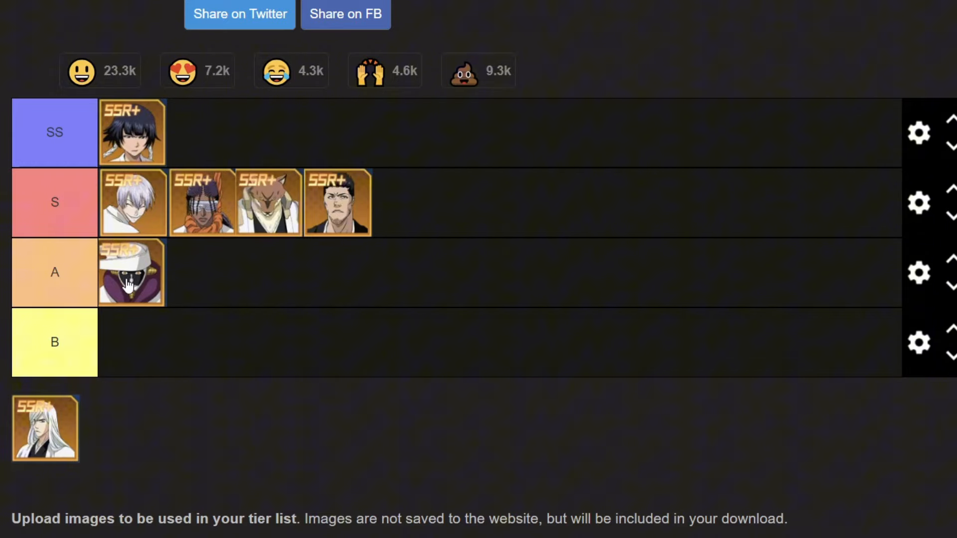
{"action": "mouse_move", "coordinate": [147, 300]}
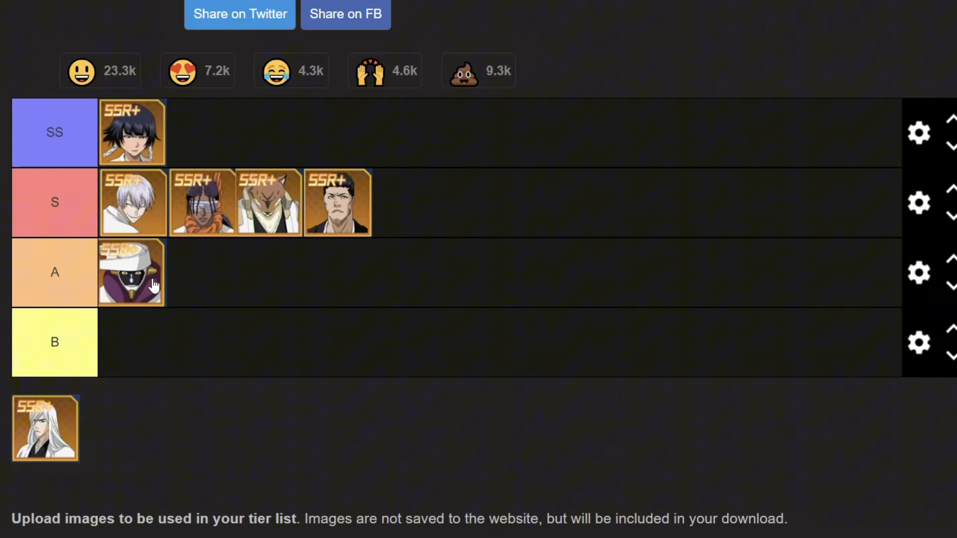
{"action": "mouse_move", "coordinate": [117, 316]}
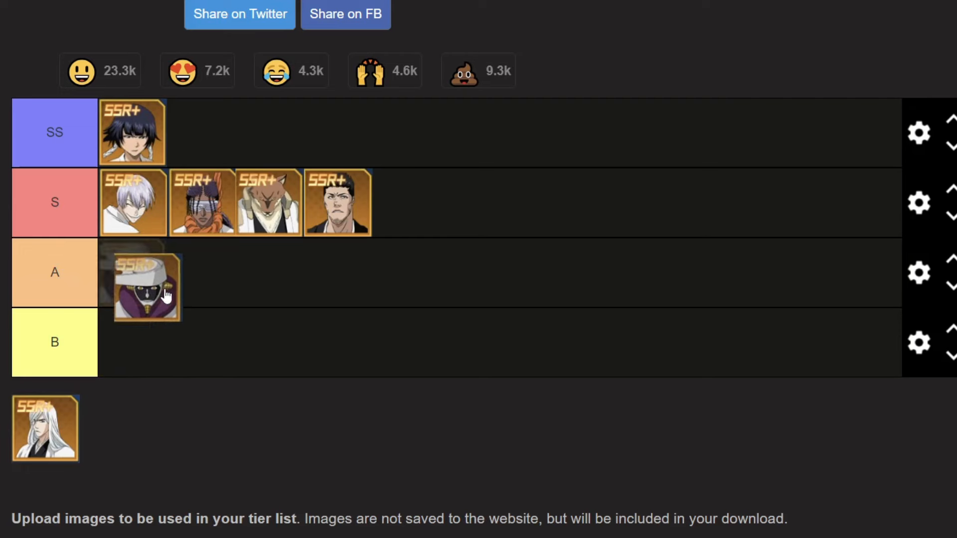
{"action": "left_click_drag", "start_coordinate": [146, 286], "coordinate": [132, 271]}
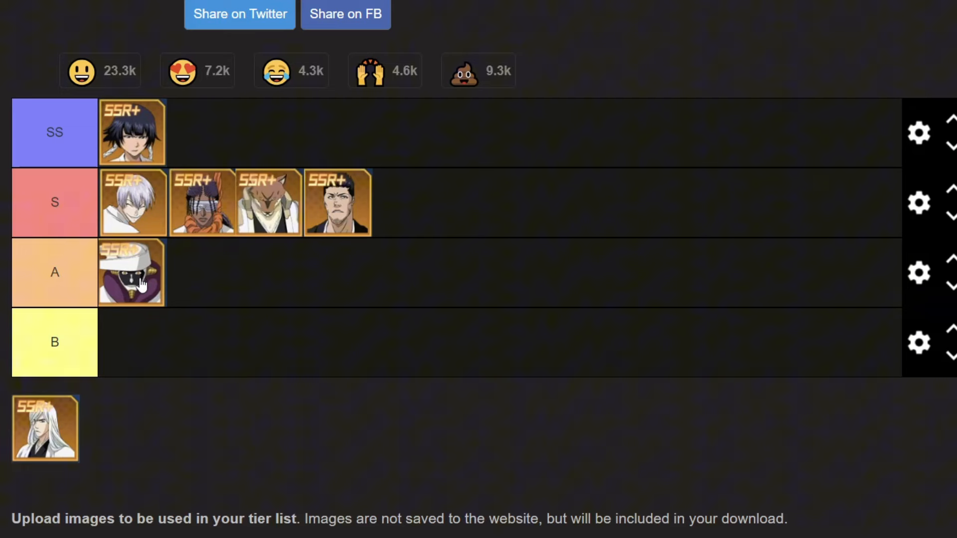
{"action": "mouse_move", "coordinate": [142, 286]}
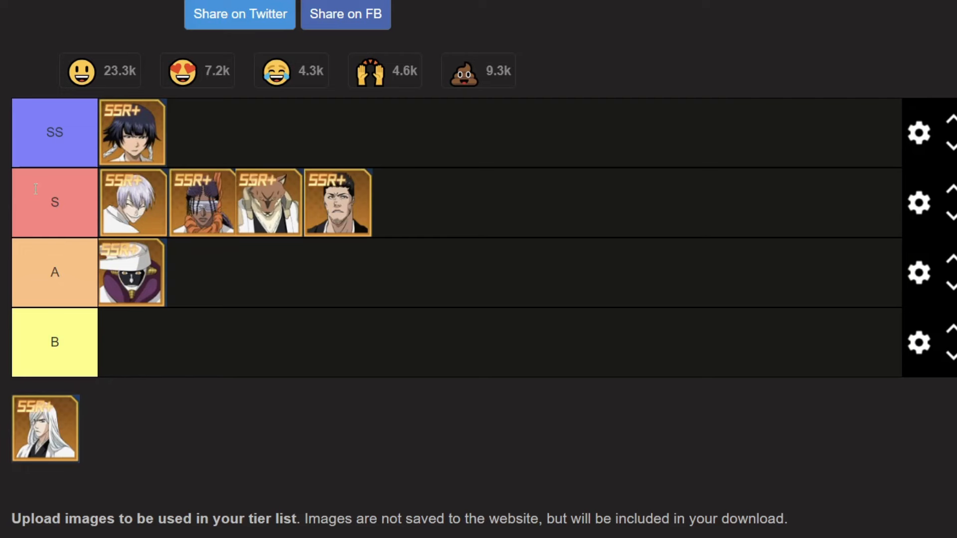
{"action": "mouse_move", "coordinate": [224, 310]}
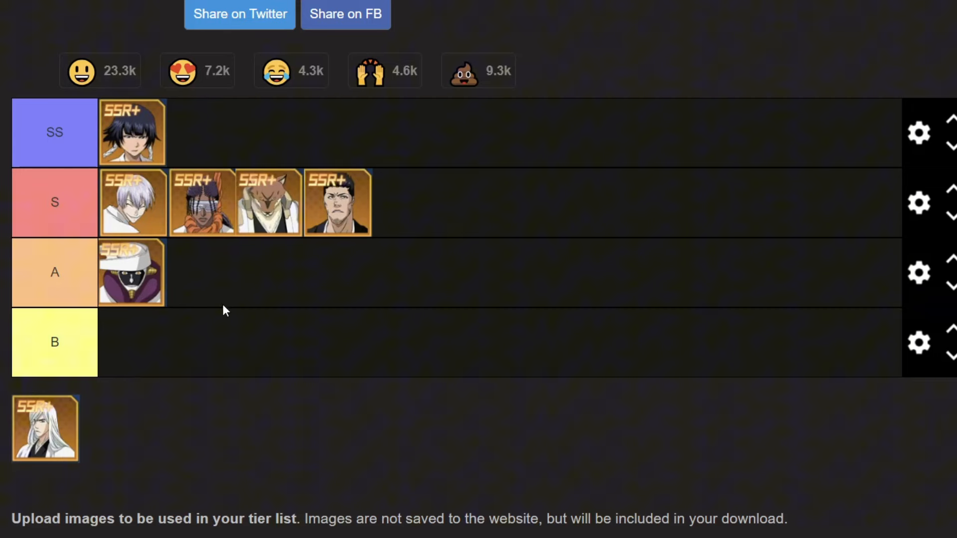
{"action": "mouse_move", "coordinate": [152, 294]}
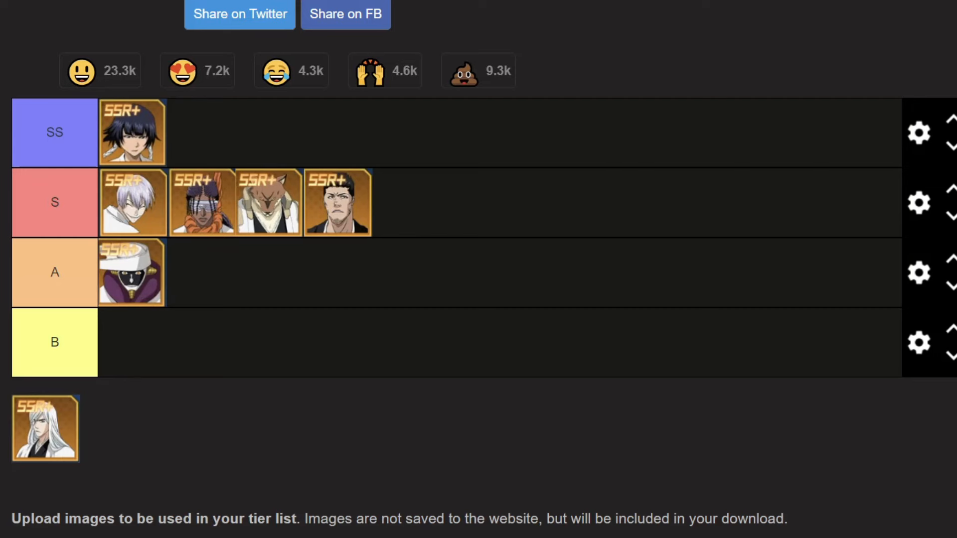
{"action": "mouse_move", "coordinate": [153, 309]}
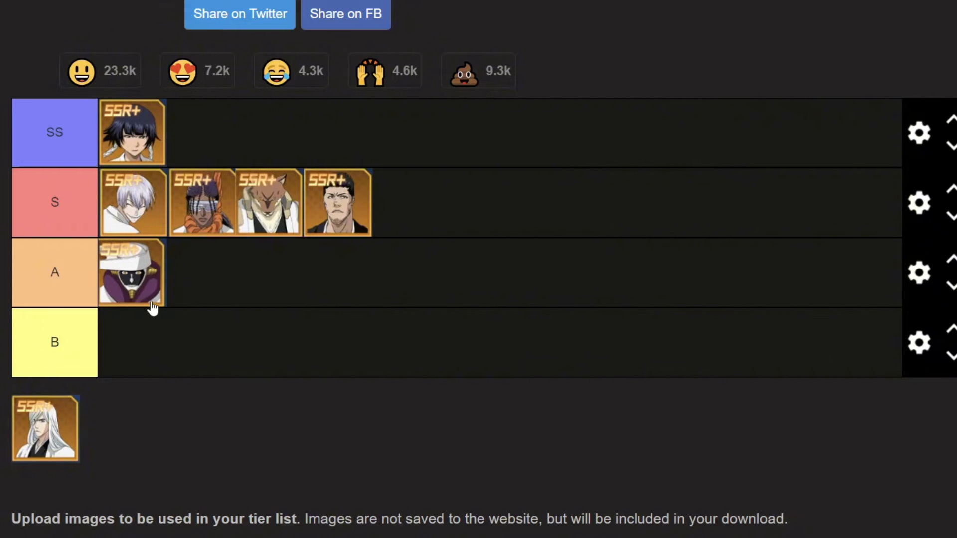
{"action": "mouse_move", "coordinate": [272, 293]}
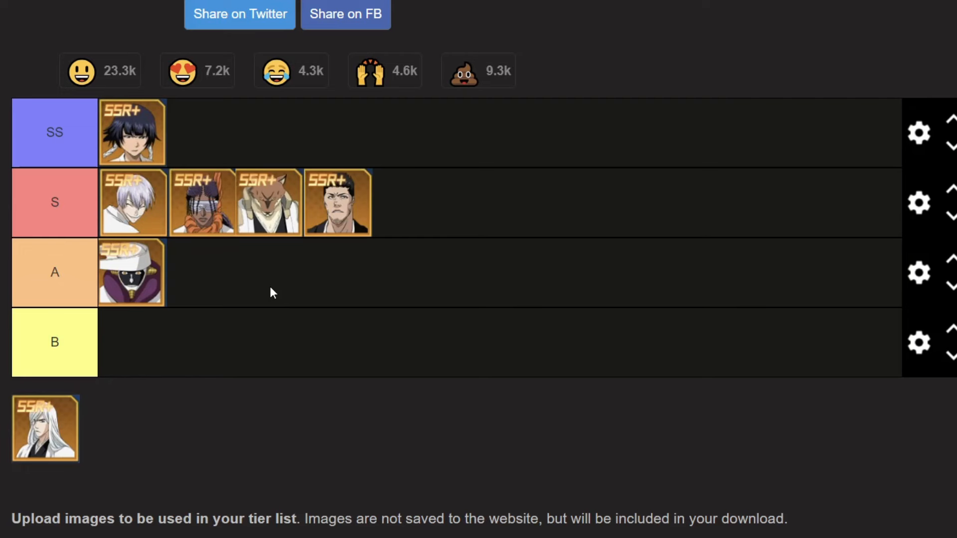
{"action": "mouse_move", "coordinate": [206, 281]}
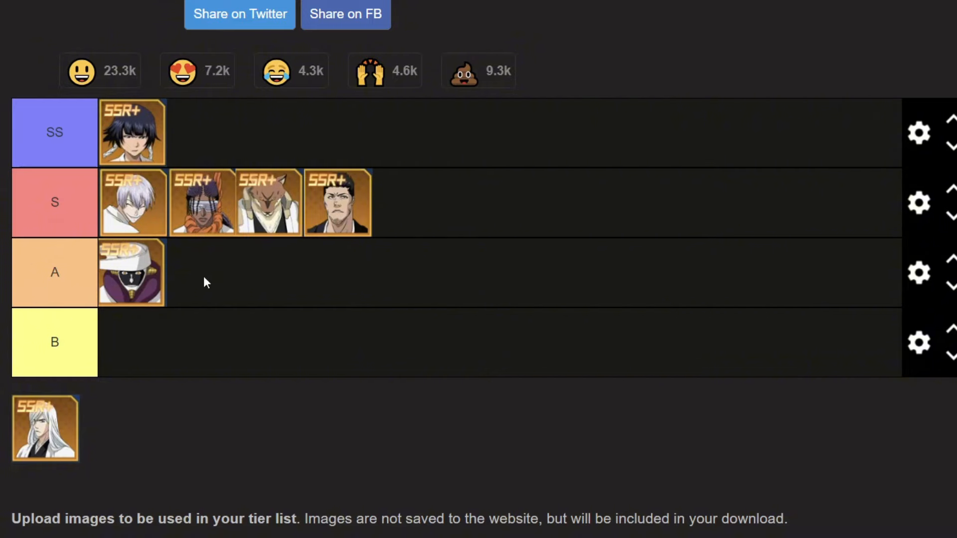
{"action": "mouse_move", "coordinate": [235, 314]}
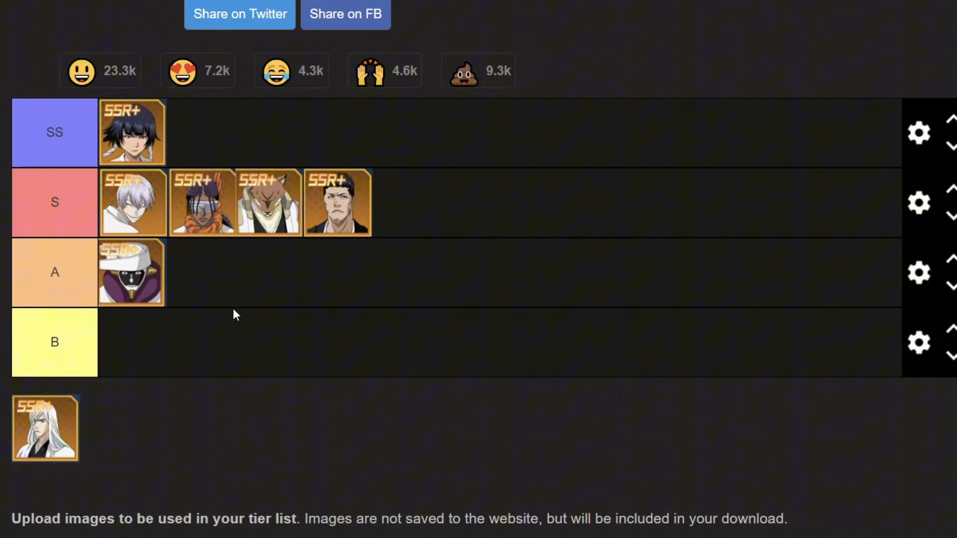
{"action": "mouse_move", "coordinate": [108, 301]}
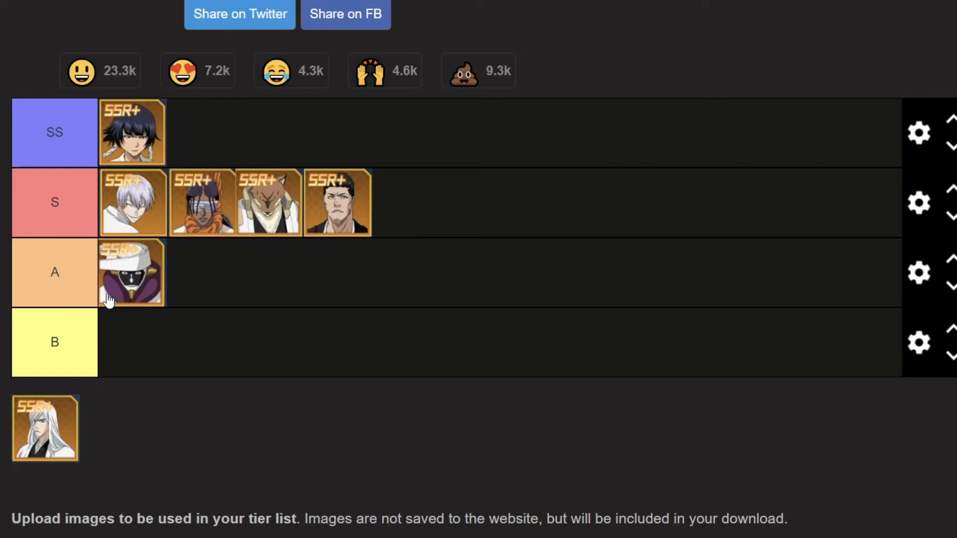
{"action": "left_click_drag", "start_coordinate": [131, 272], "coordinate": [265, 284]}
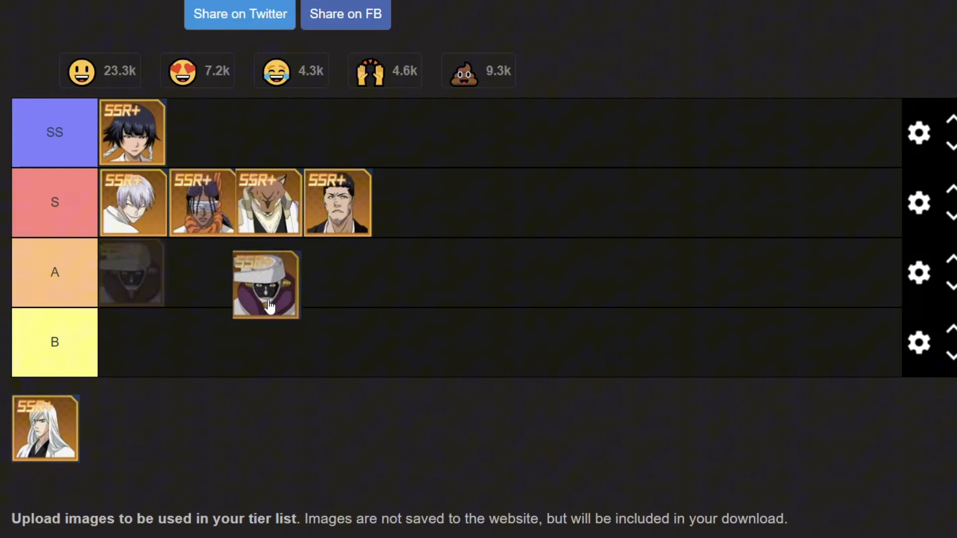
{"action": "left_click_drag", "start_coordinate": [265, 284], "coordinate": [133, 271]}
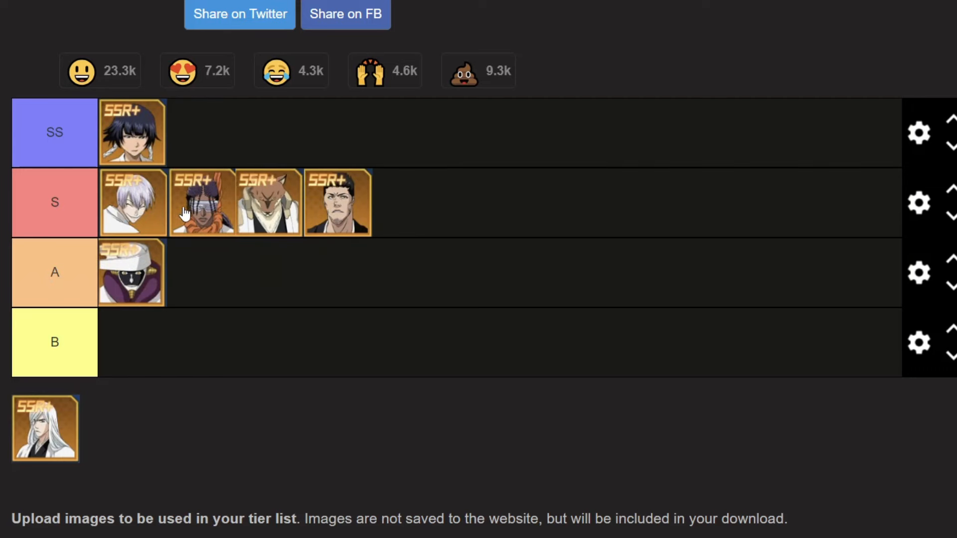
{"action": "mouse_move", "coordinate": [254, 244]}
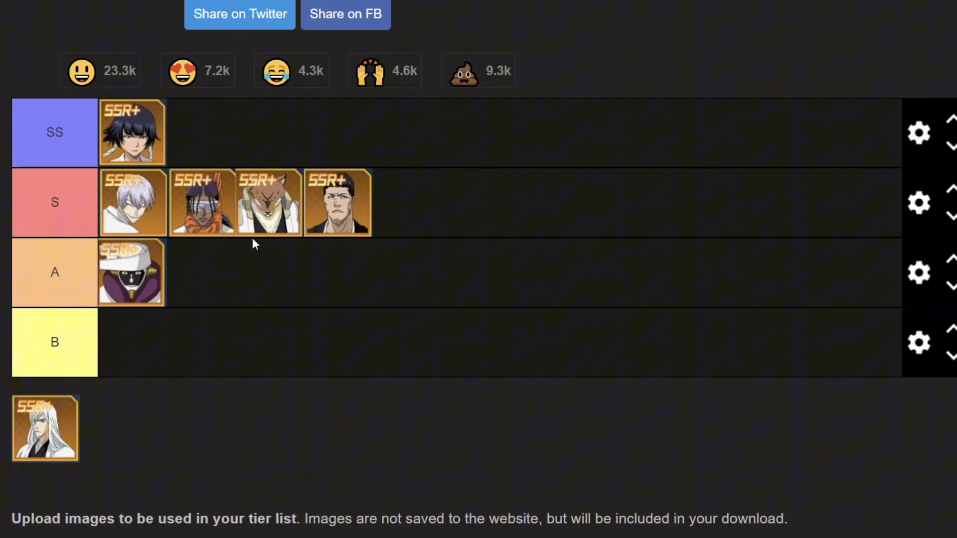
{"action": "mouse_move", "coordinate": [309, 399]}
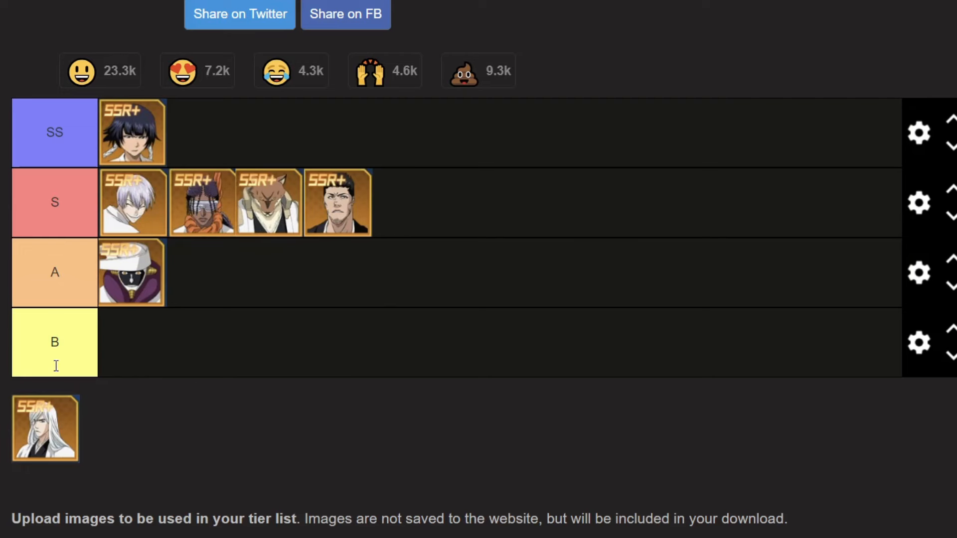
Step: Make the long white-haired character lead the S row, leaving the pool empty
{"action": "left_click_drag", "start_coordinate": [45, 429], "coordinate": [254, 132]}
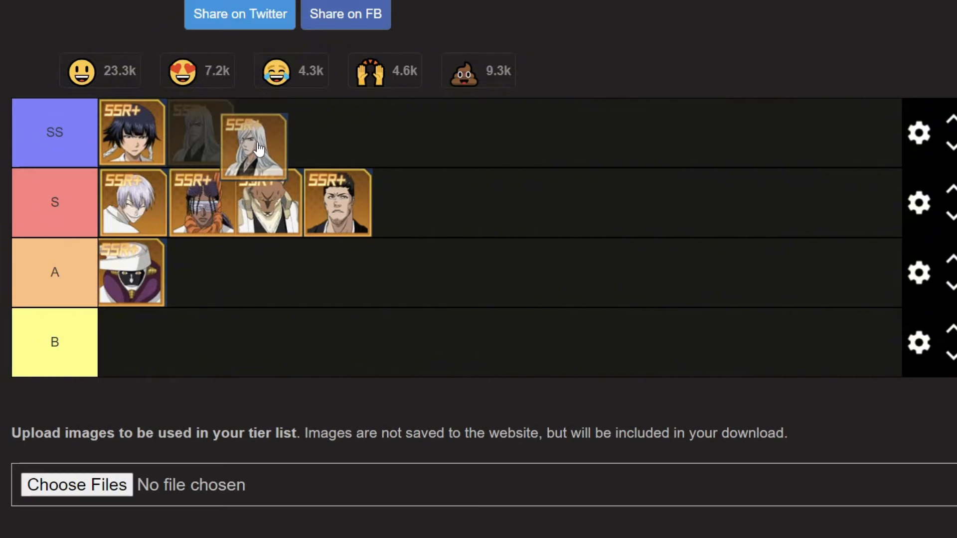
{"action": "left_click_drag", "start_coordinate": [253, 133], "coordinate": [128, 202]}
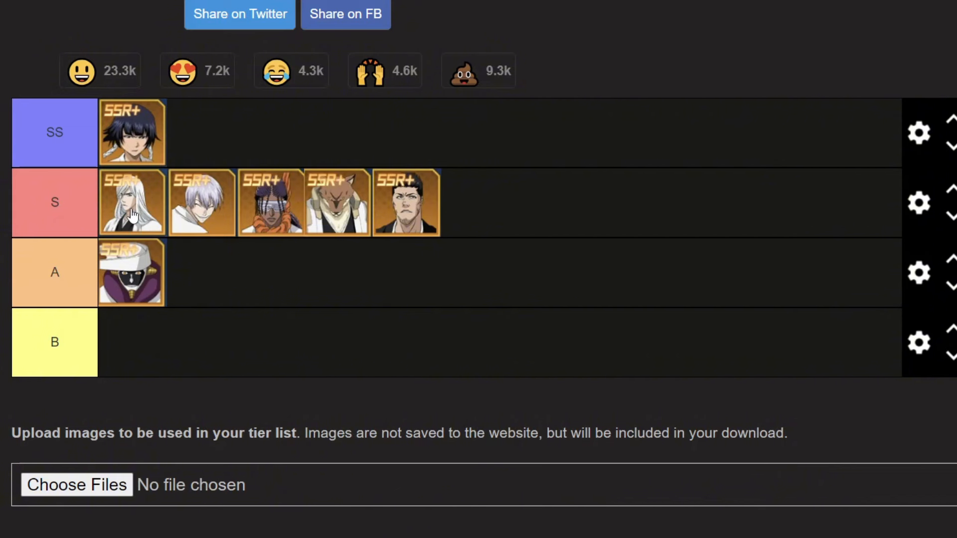
{"action": "mouse_move", "coordinate": [165, 202]}
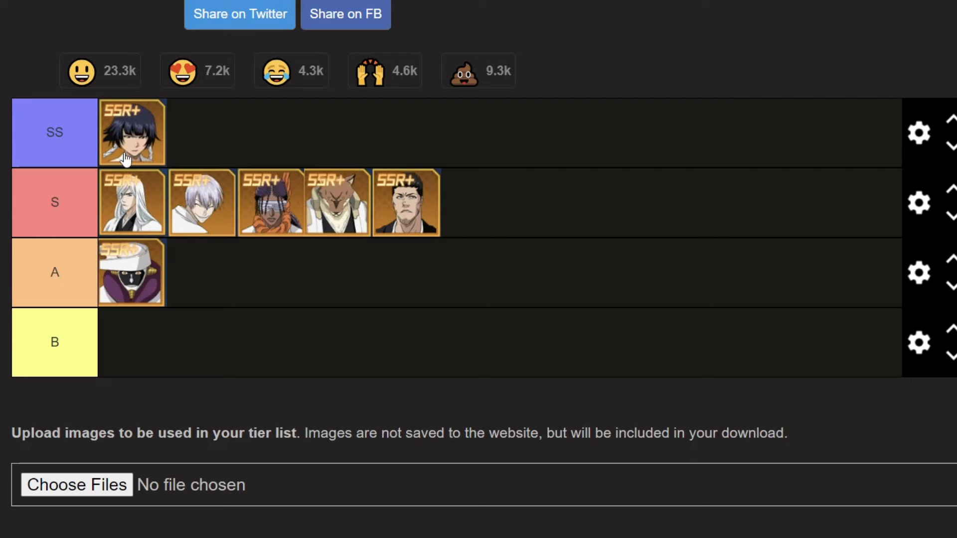
{"action": "mouse_move", "coordinate": [114, 217]}
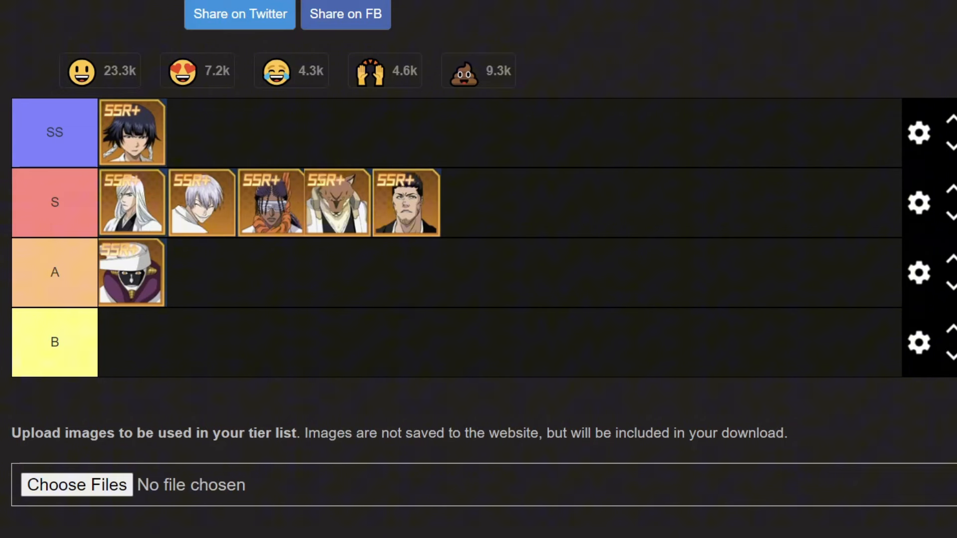
{"action": "mouse_move", "coordinate": [277, 247]}
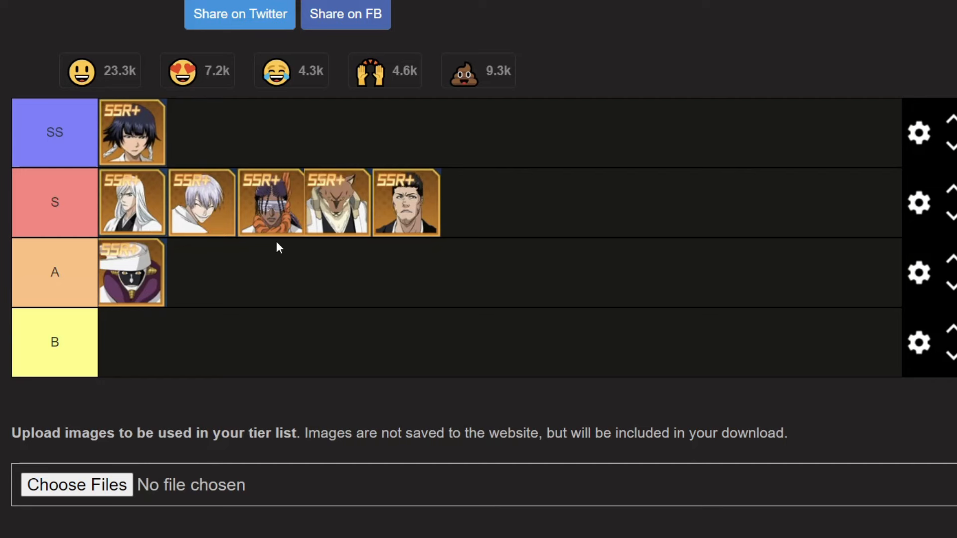
{"action": "mouse_move", "coordinate": [322, 288]}
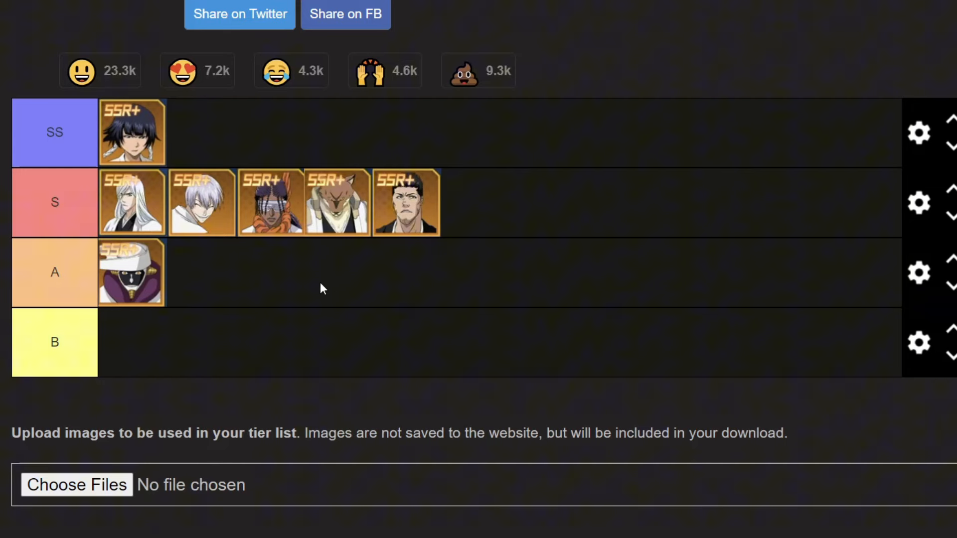
{"action": "mouse_move", "coordinate": [316, 259]}
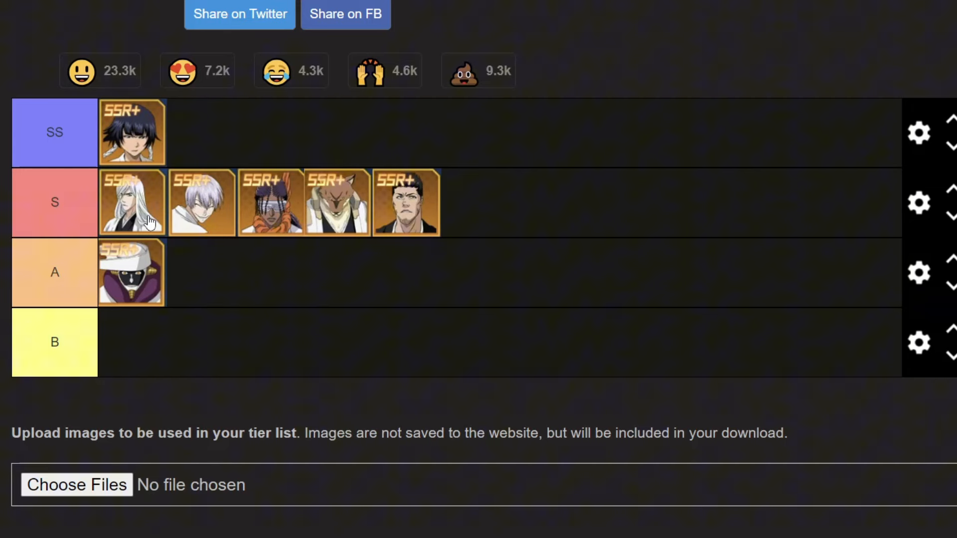
{"action": "mouse_move", "coordinate": [297, 271]}
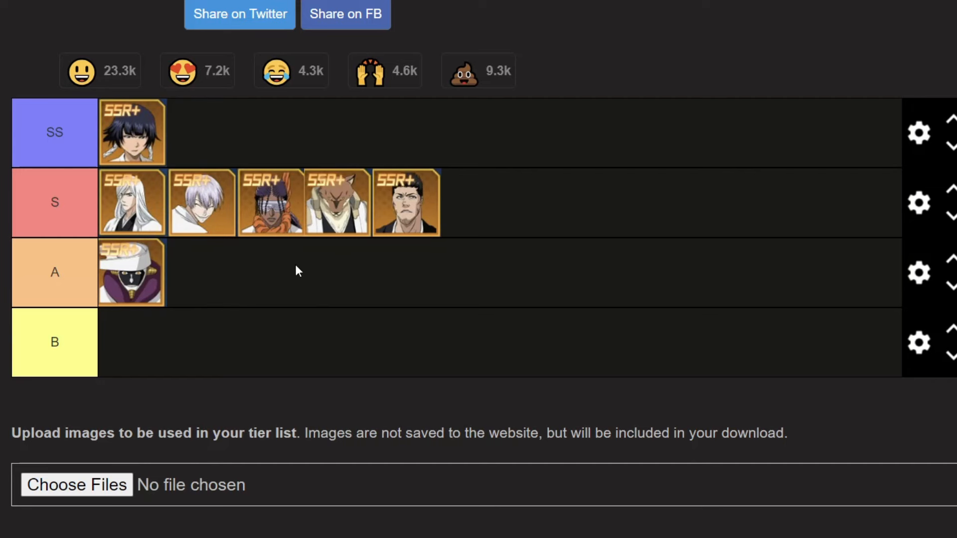
{"action": "mouse_move", "coordinate": [303, 292]}
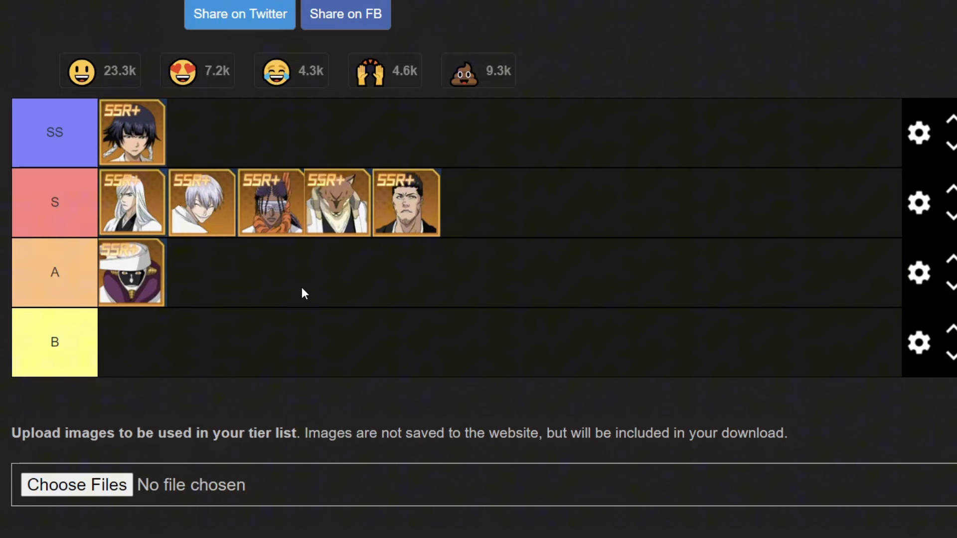